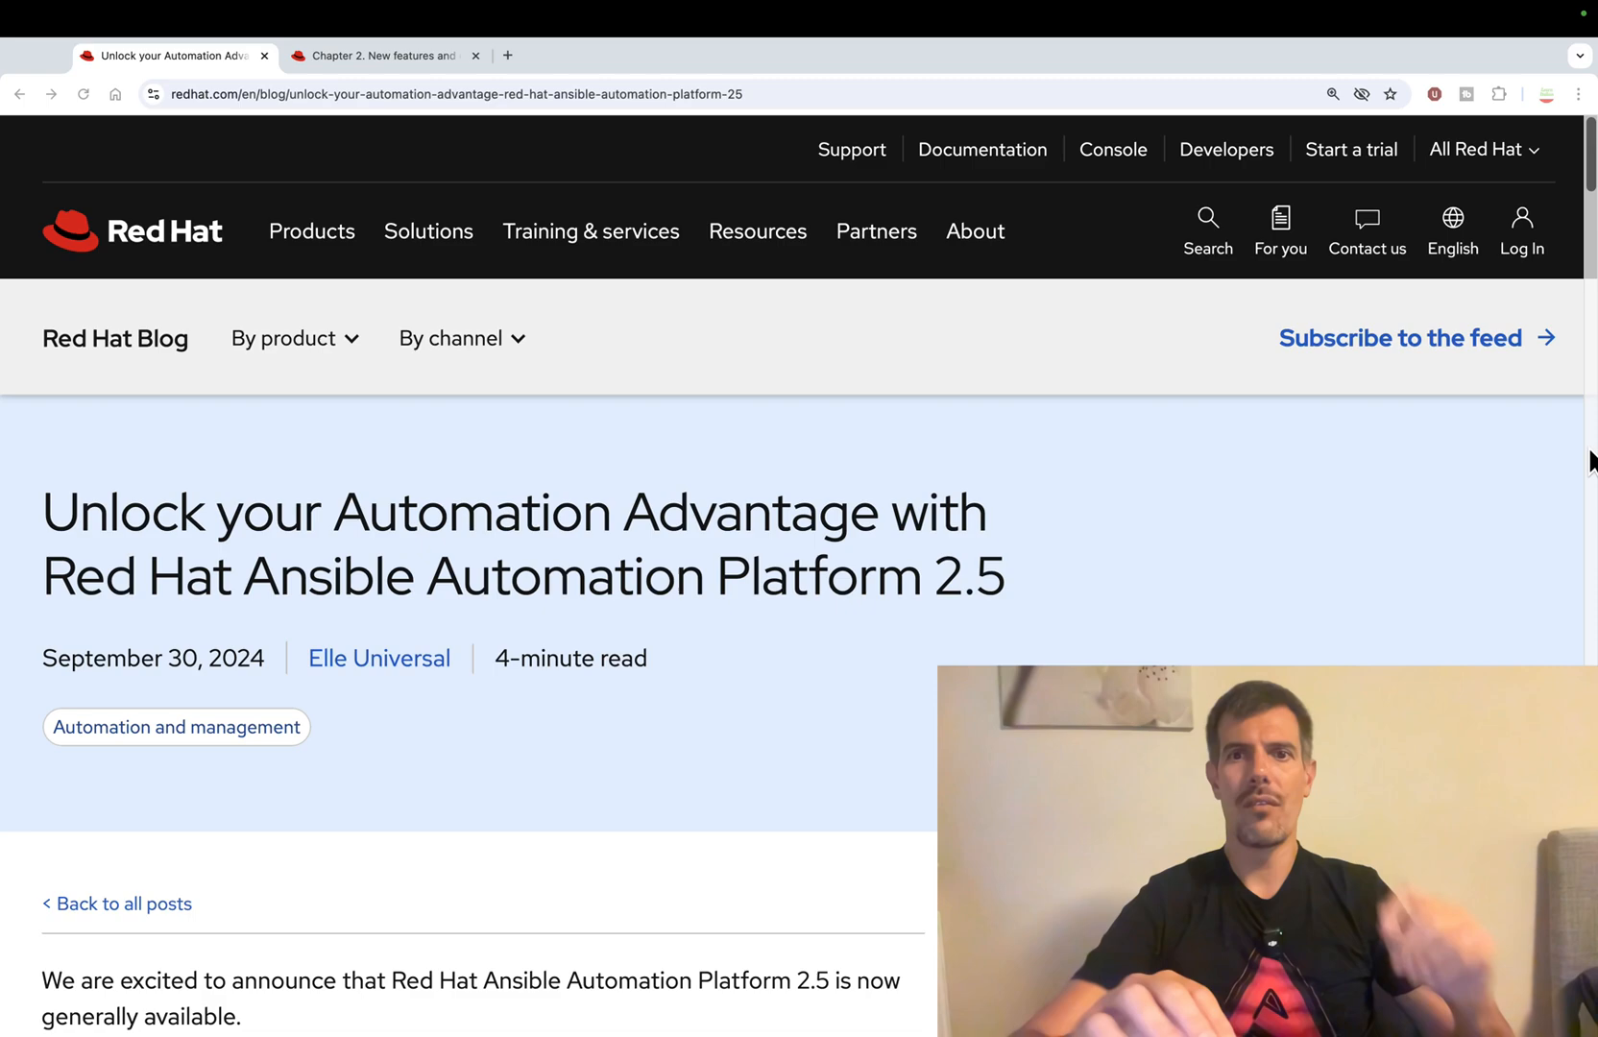
- Scroll from the post title down to 'A Reimagined Platform Experience' and its unified UI figure
scroll(down, 3)
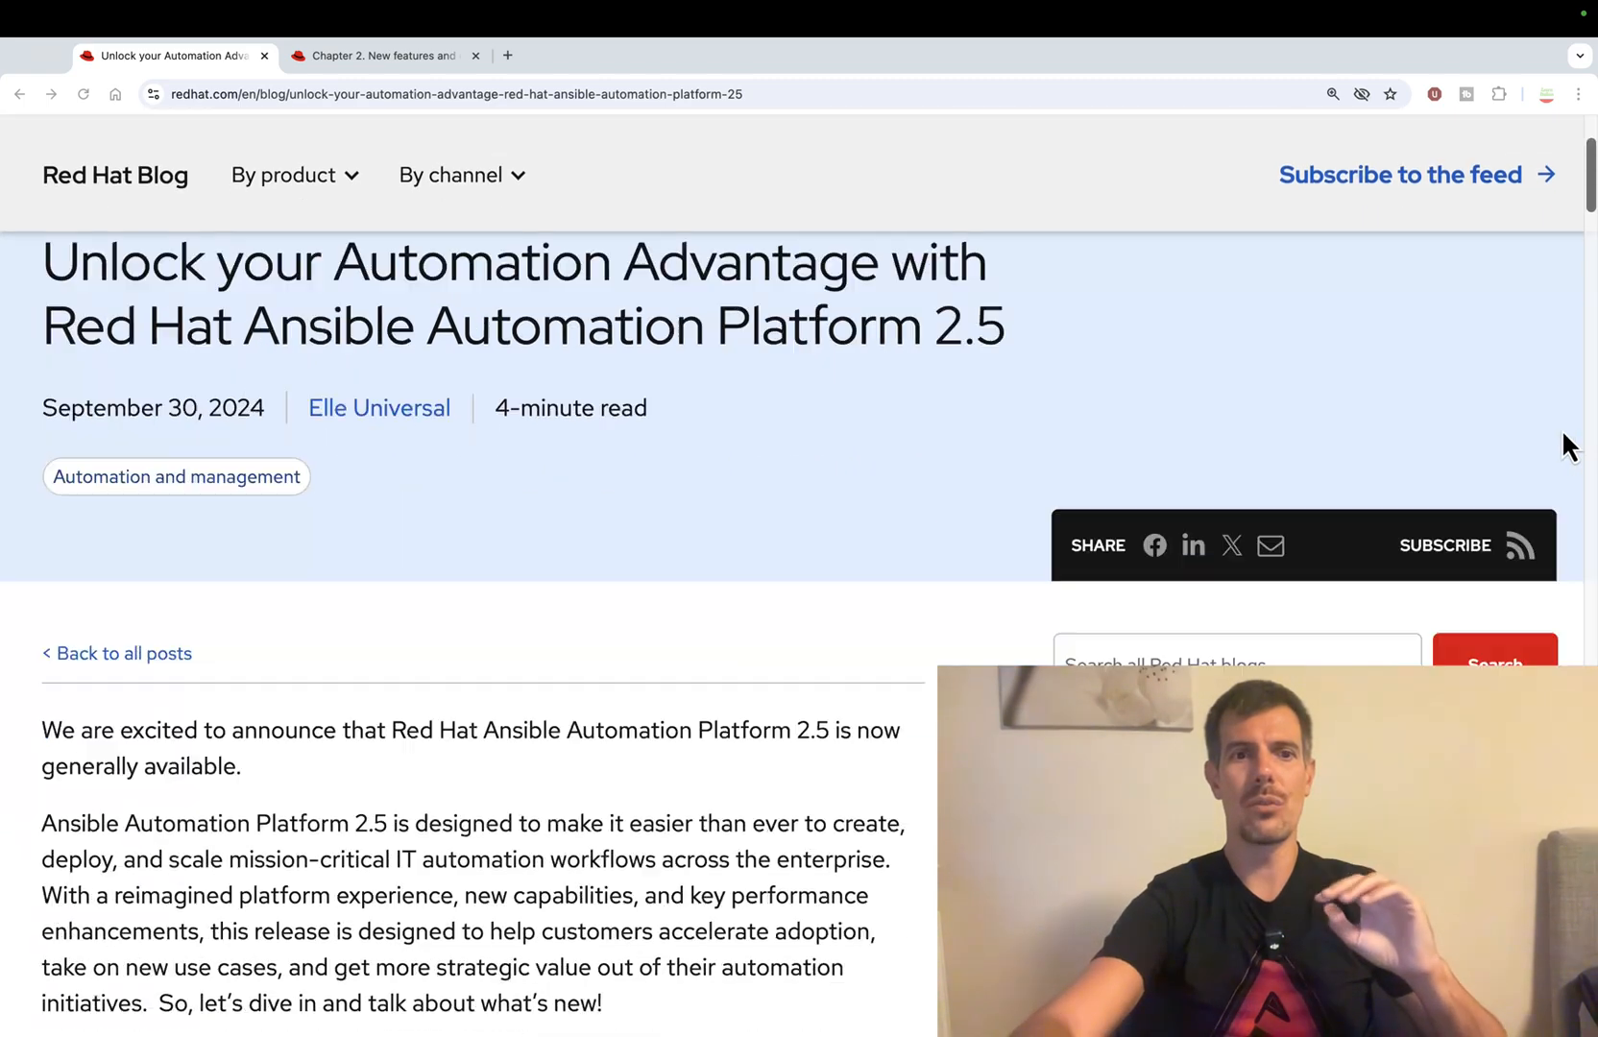
scroll(down, 3)
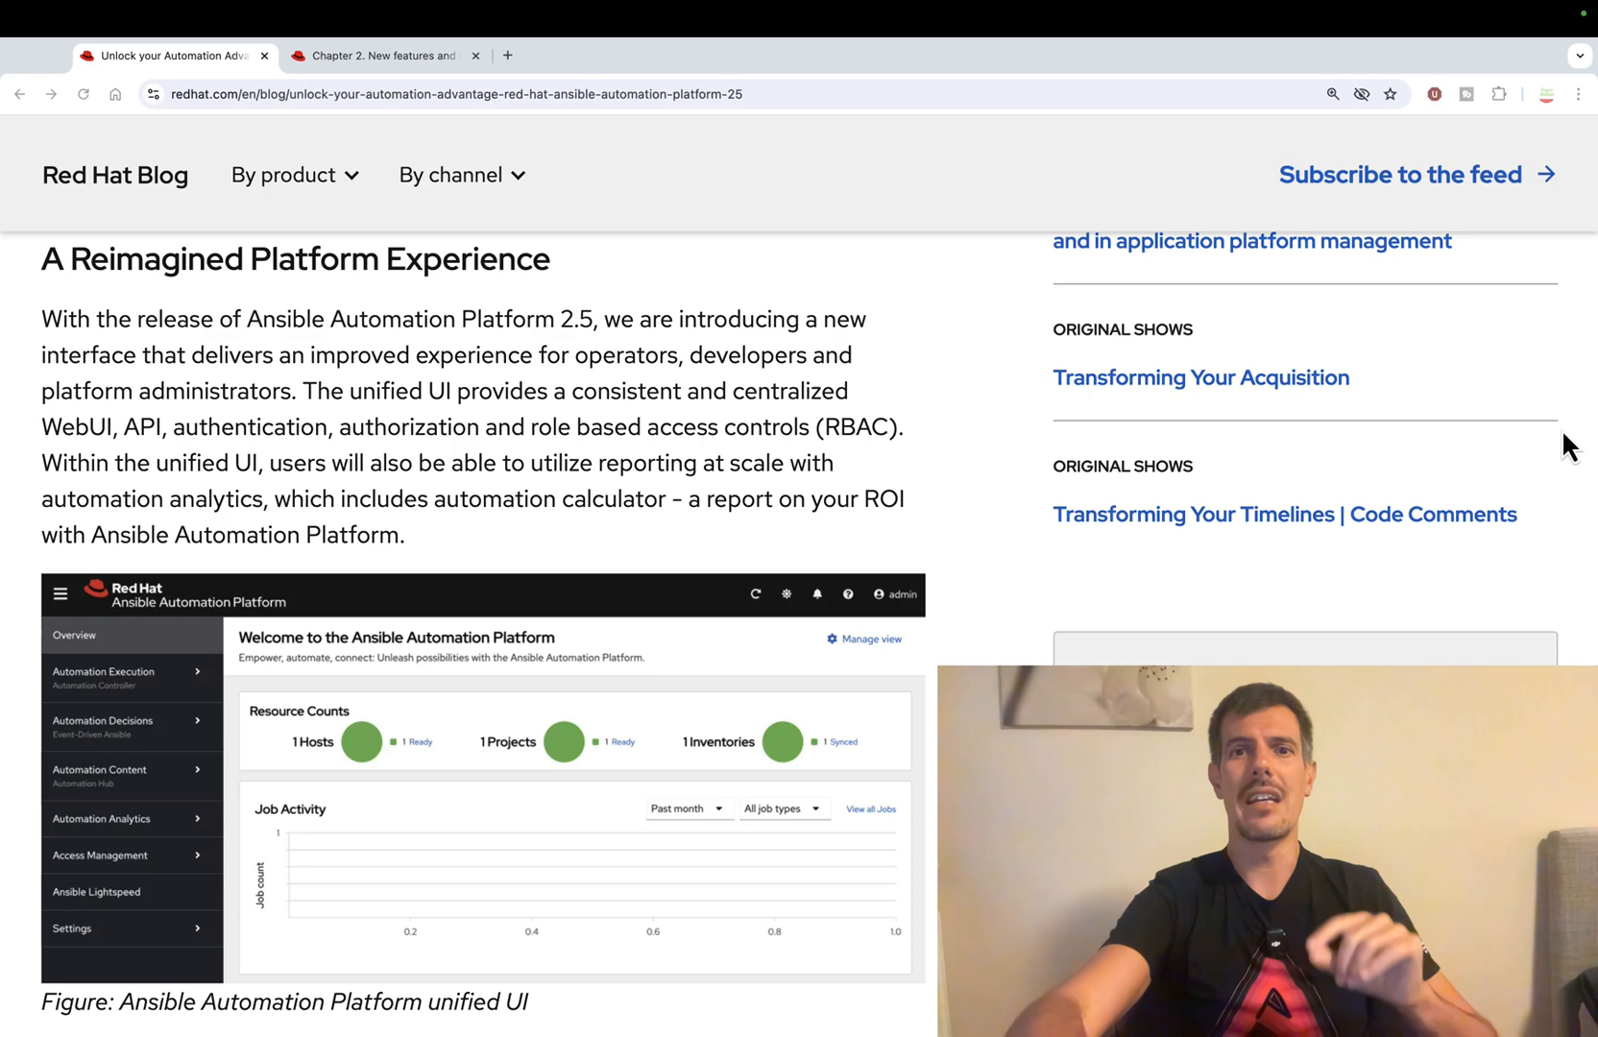
- Scroll past the Ansible quick starts figure to the integrated developer tooling and GenAI heading
scroll(down, 3)
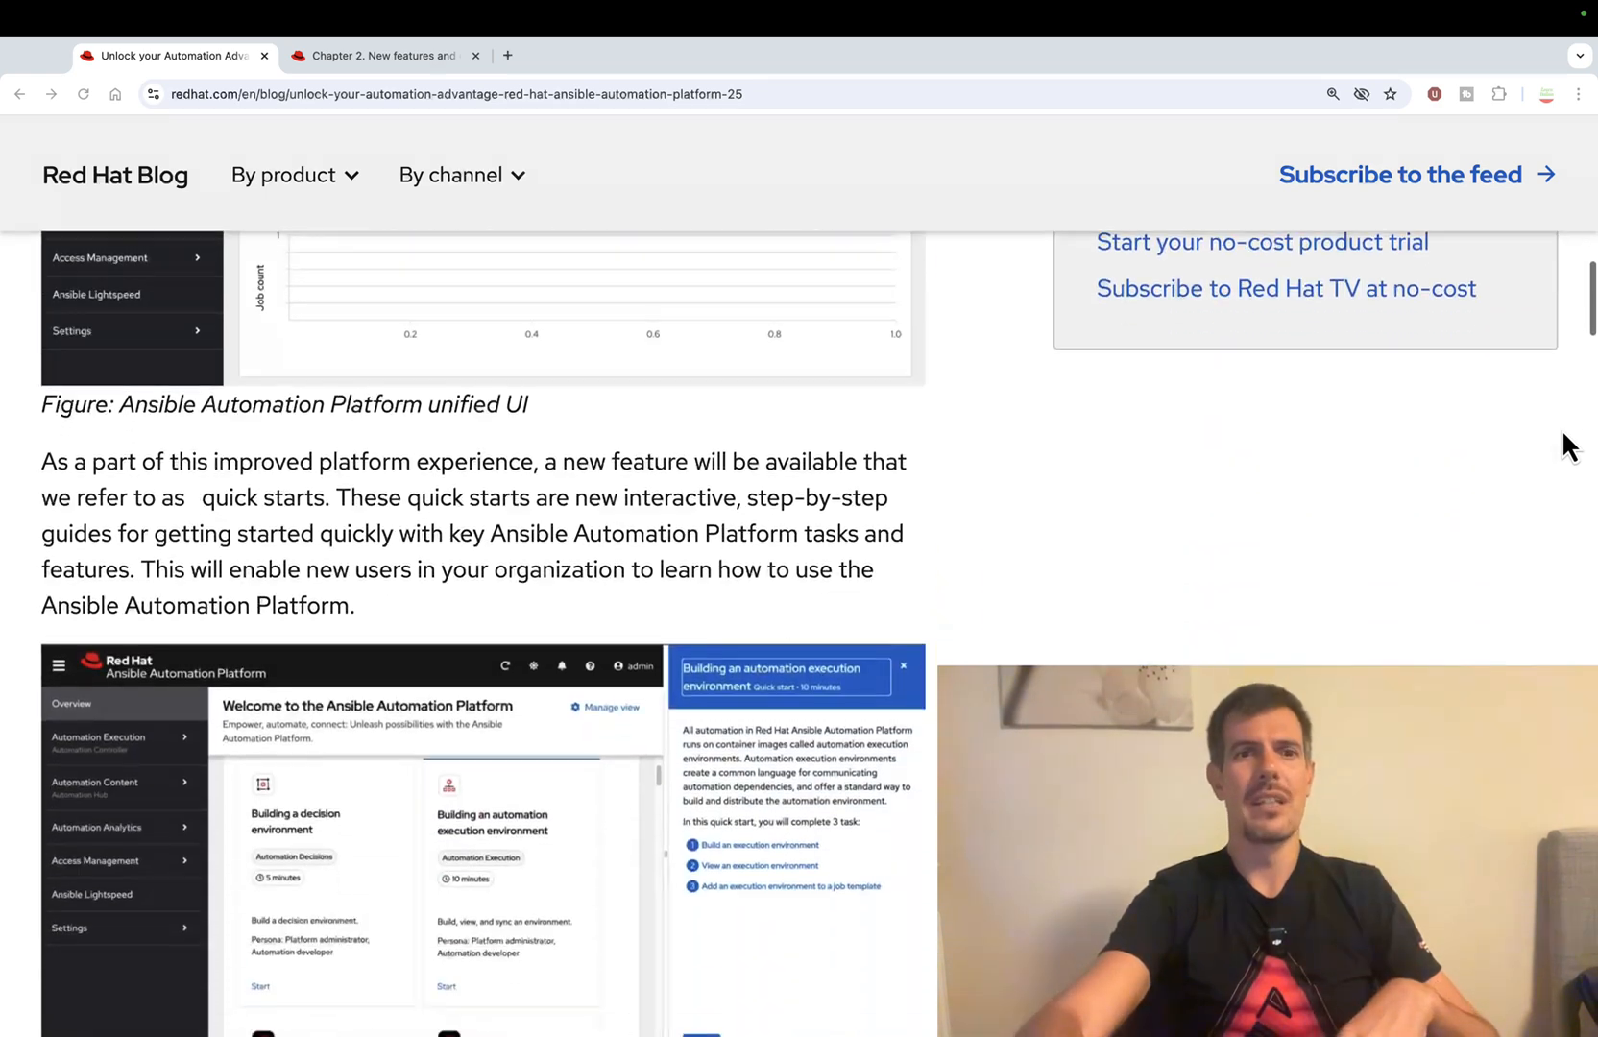
scroll(down, 3)
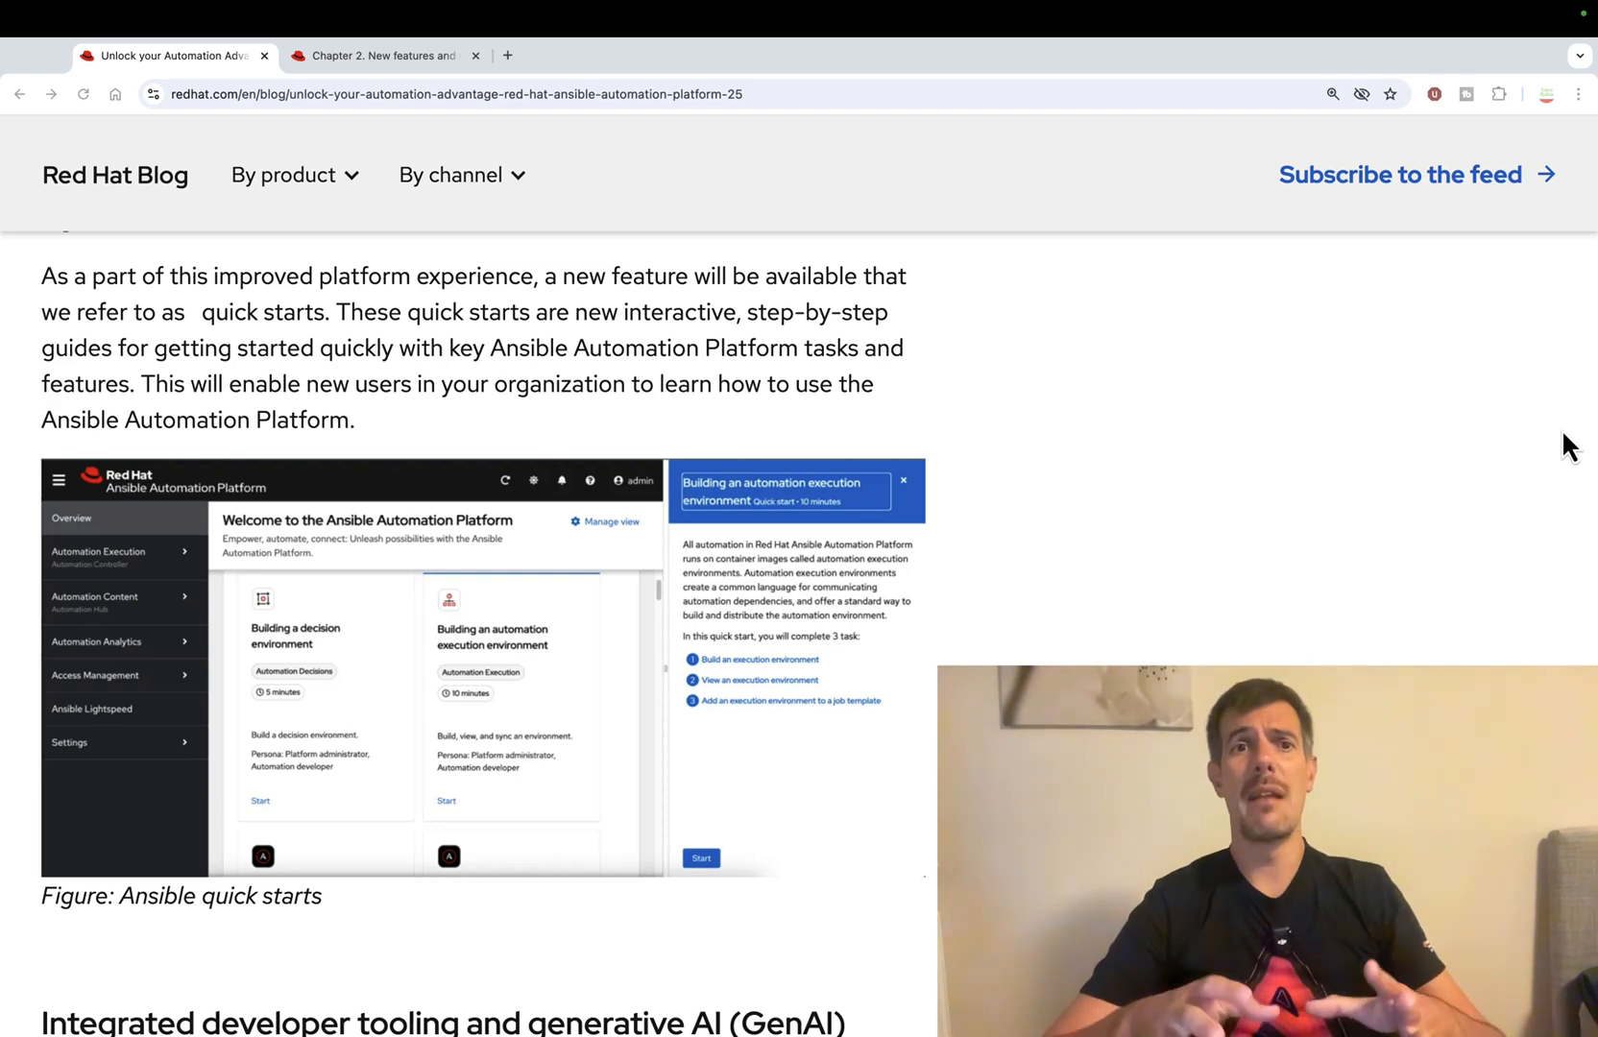
scroll(down, 3)
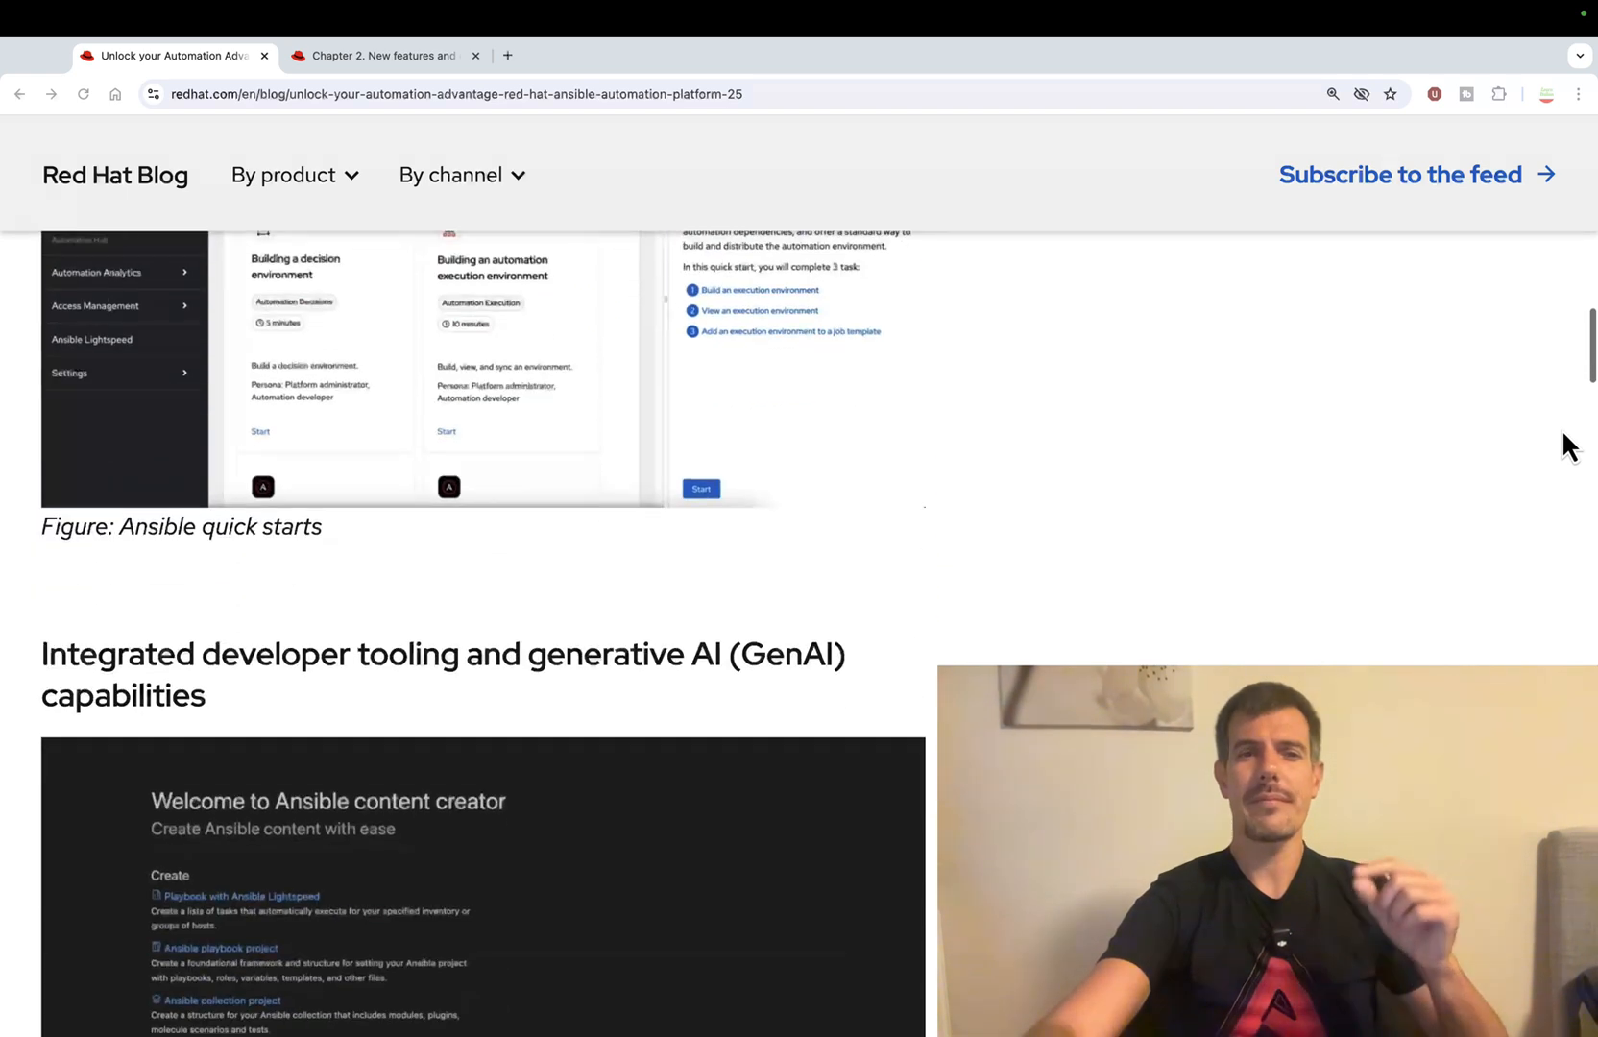
scroll(down, 3)
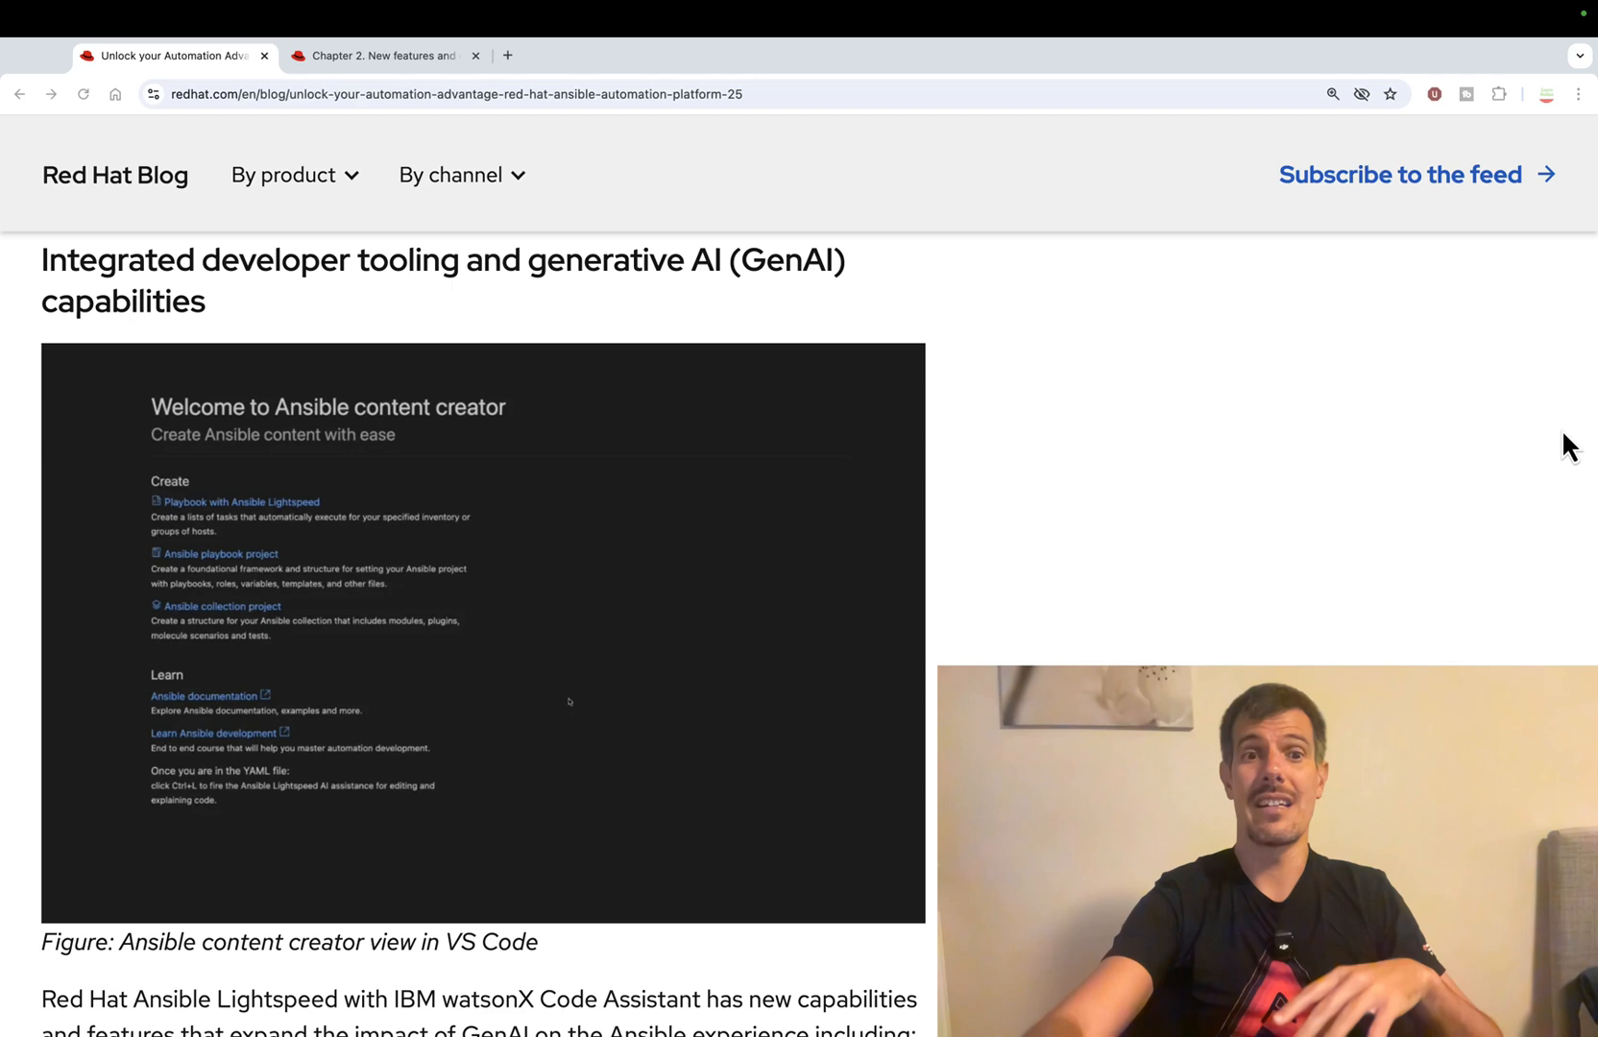
- Scroll past the content creator figure through the Lightspeed bullets to the development tools package paragraph
scroll(down, 3)
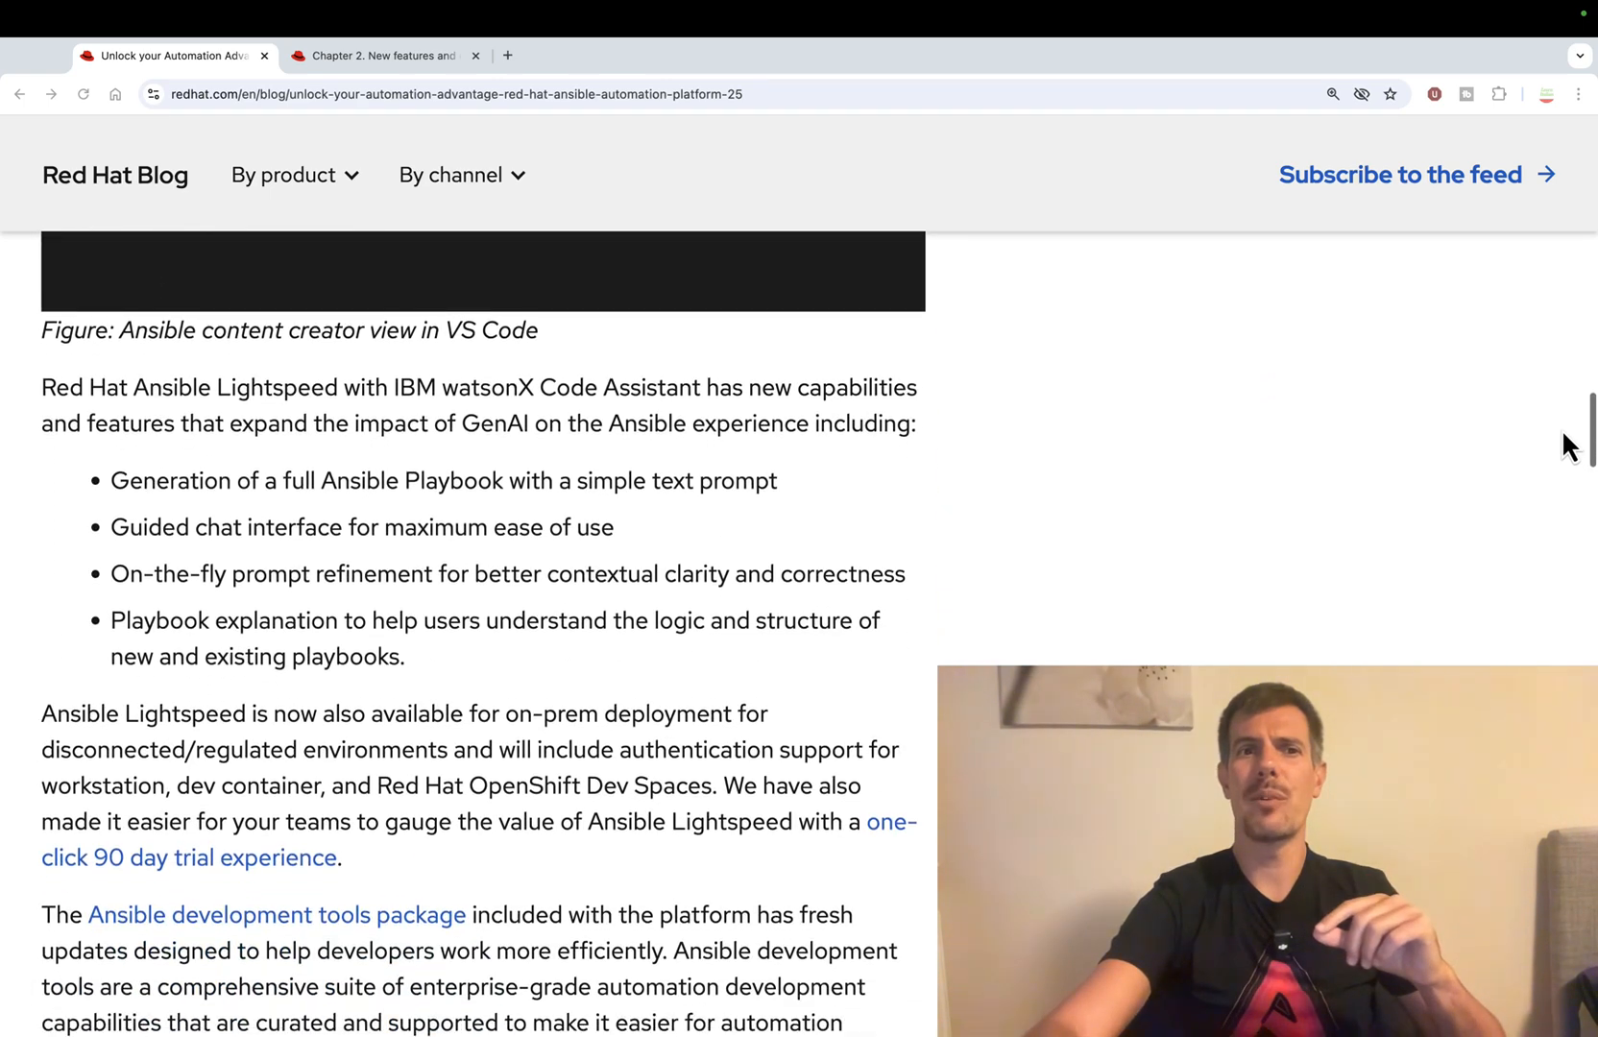
scroll(down, 3)
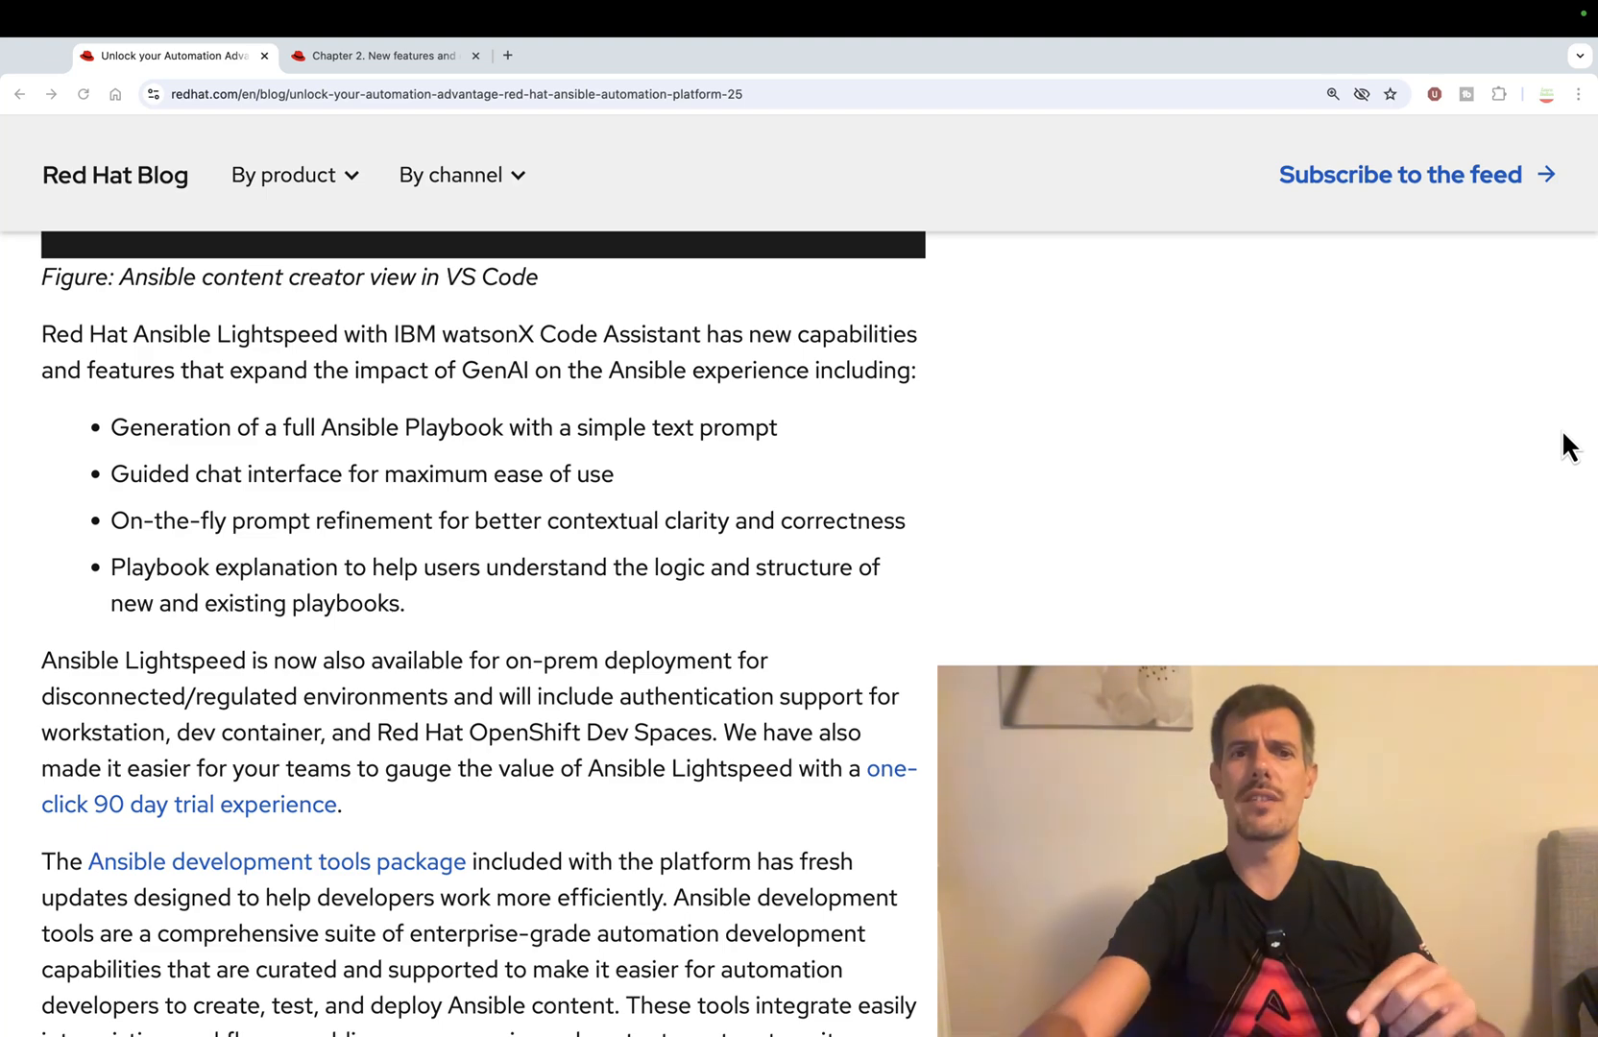
scroll(down, 3)
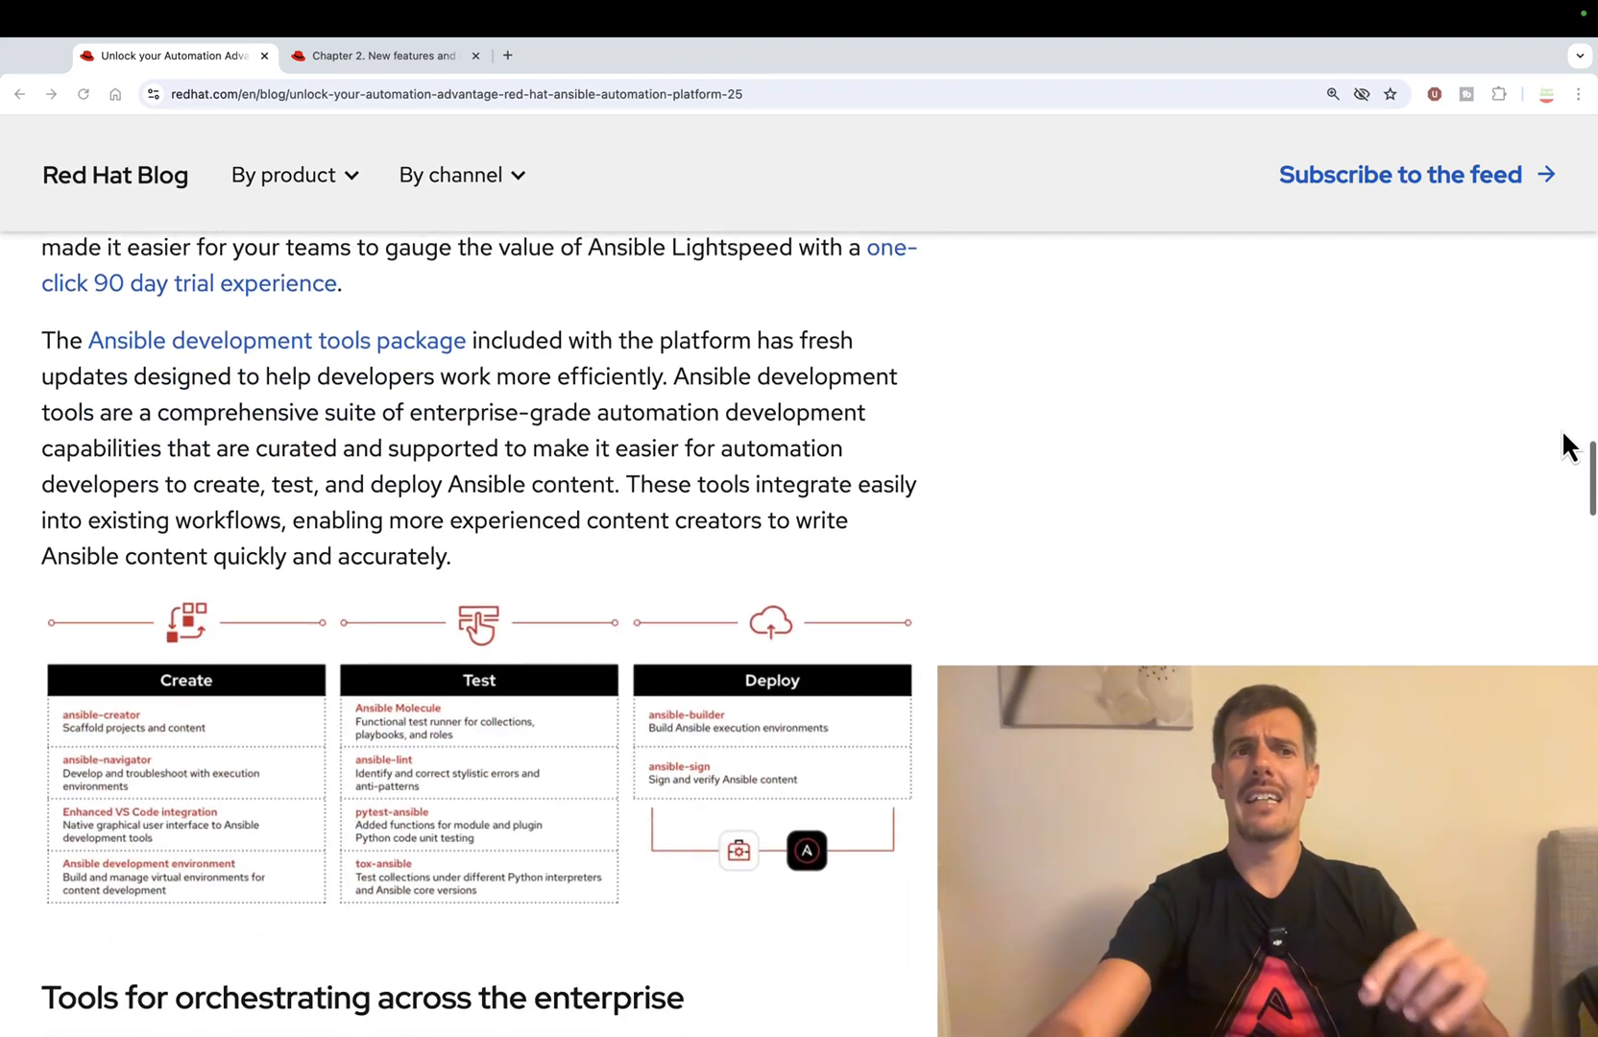
- Scroll past the Create/Test/Deploy diagram to 'Tools for orchestrating across the enterprise'
scroll(down, 3)
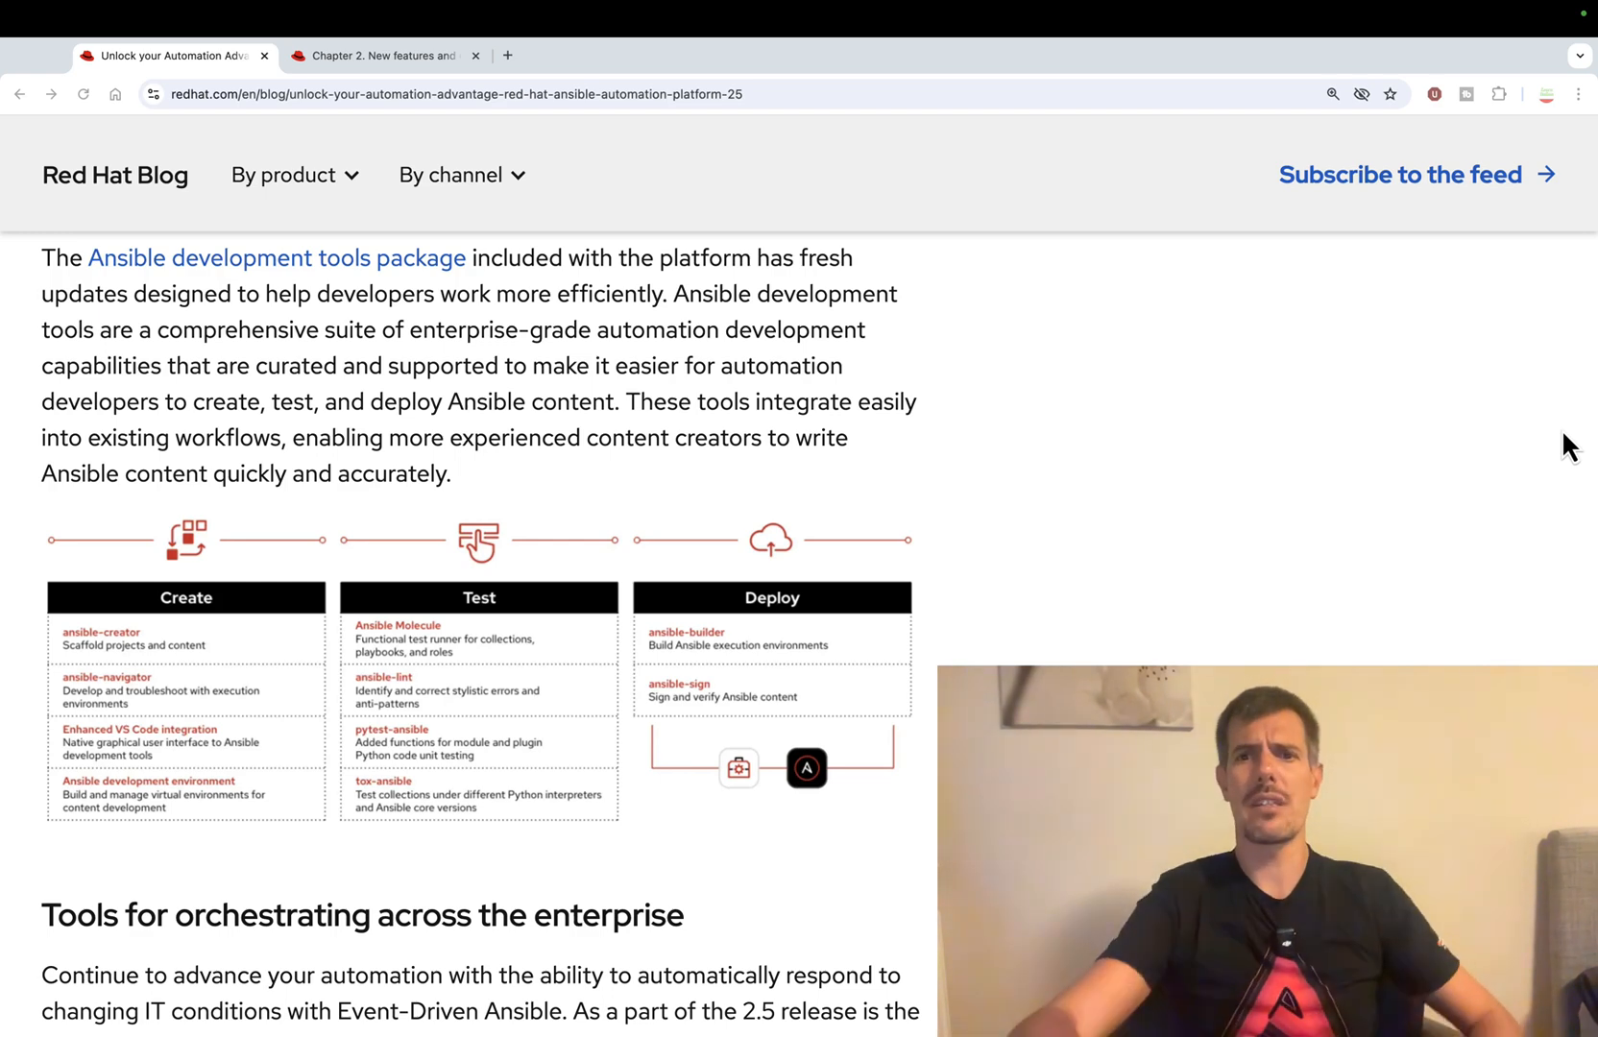
scroll(down, 3)
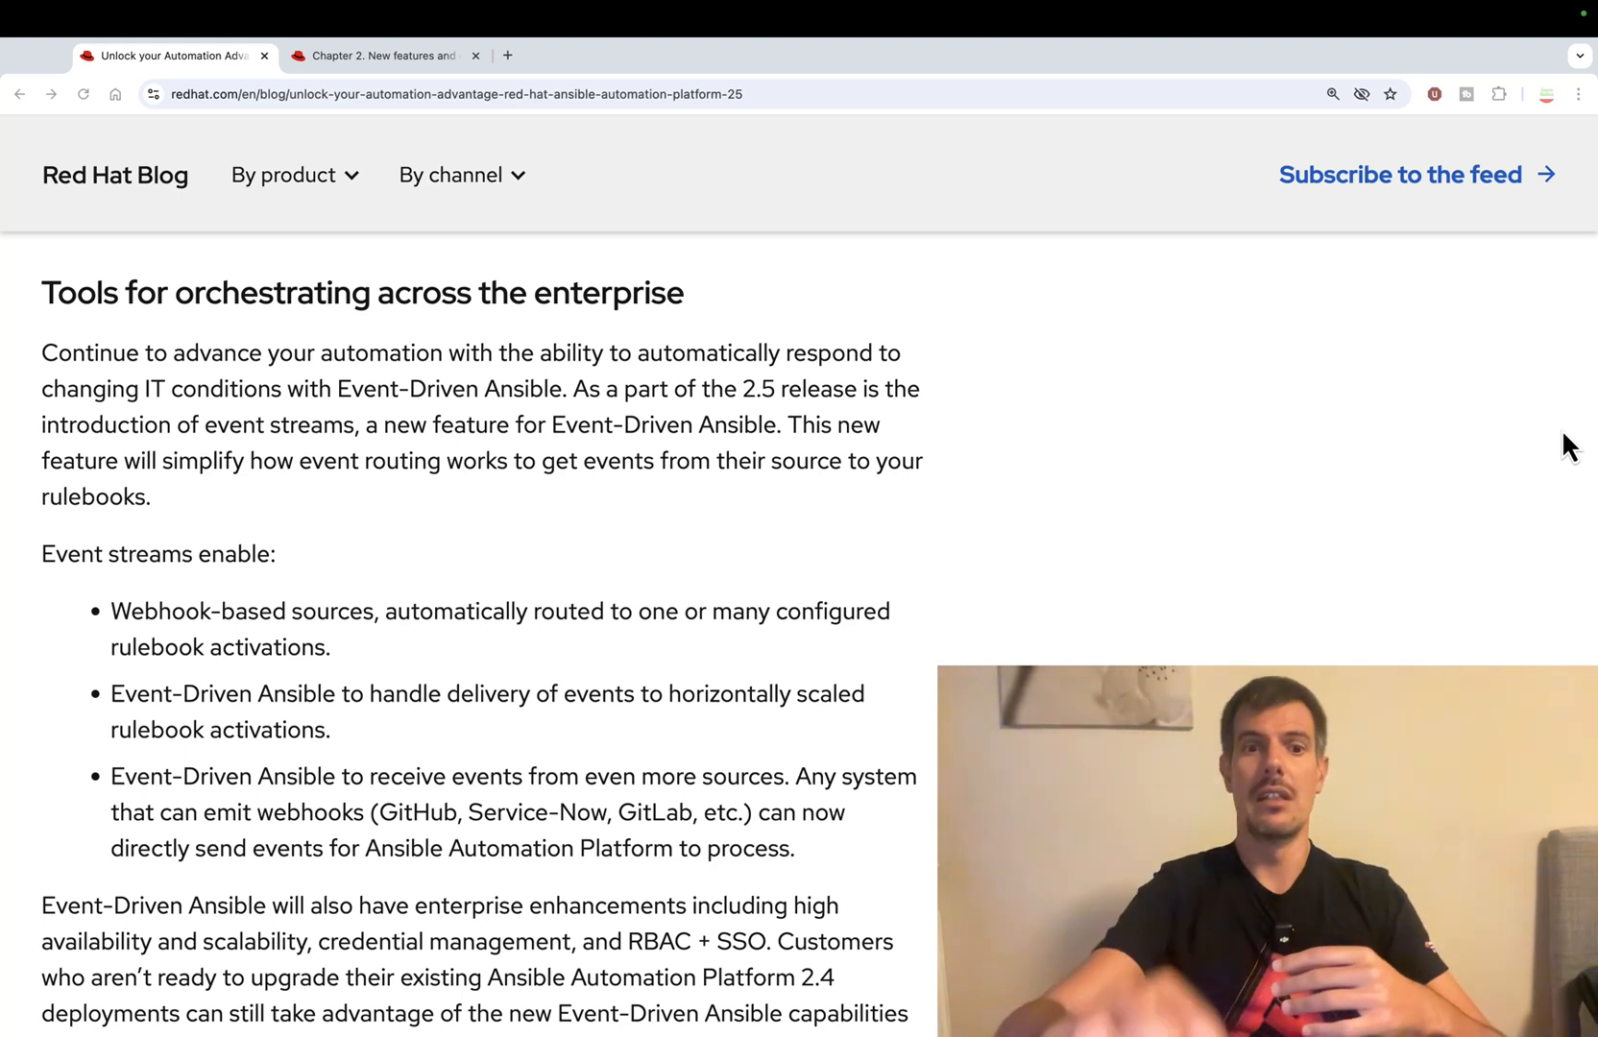
- Scroll through event streams, Getting Started and key notes down to 'Next Steps + Resources' and the author bio
scroll(down, 3)
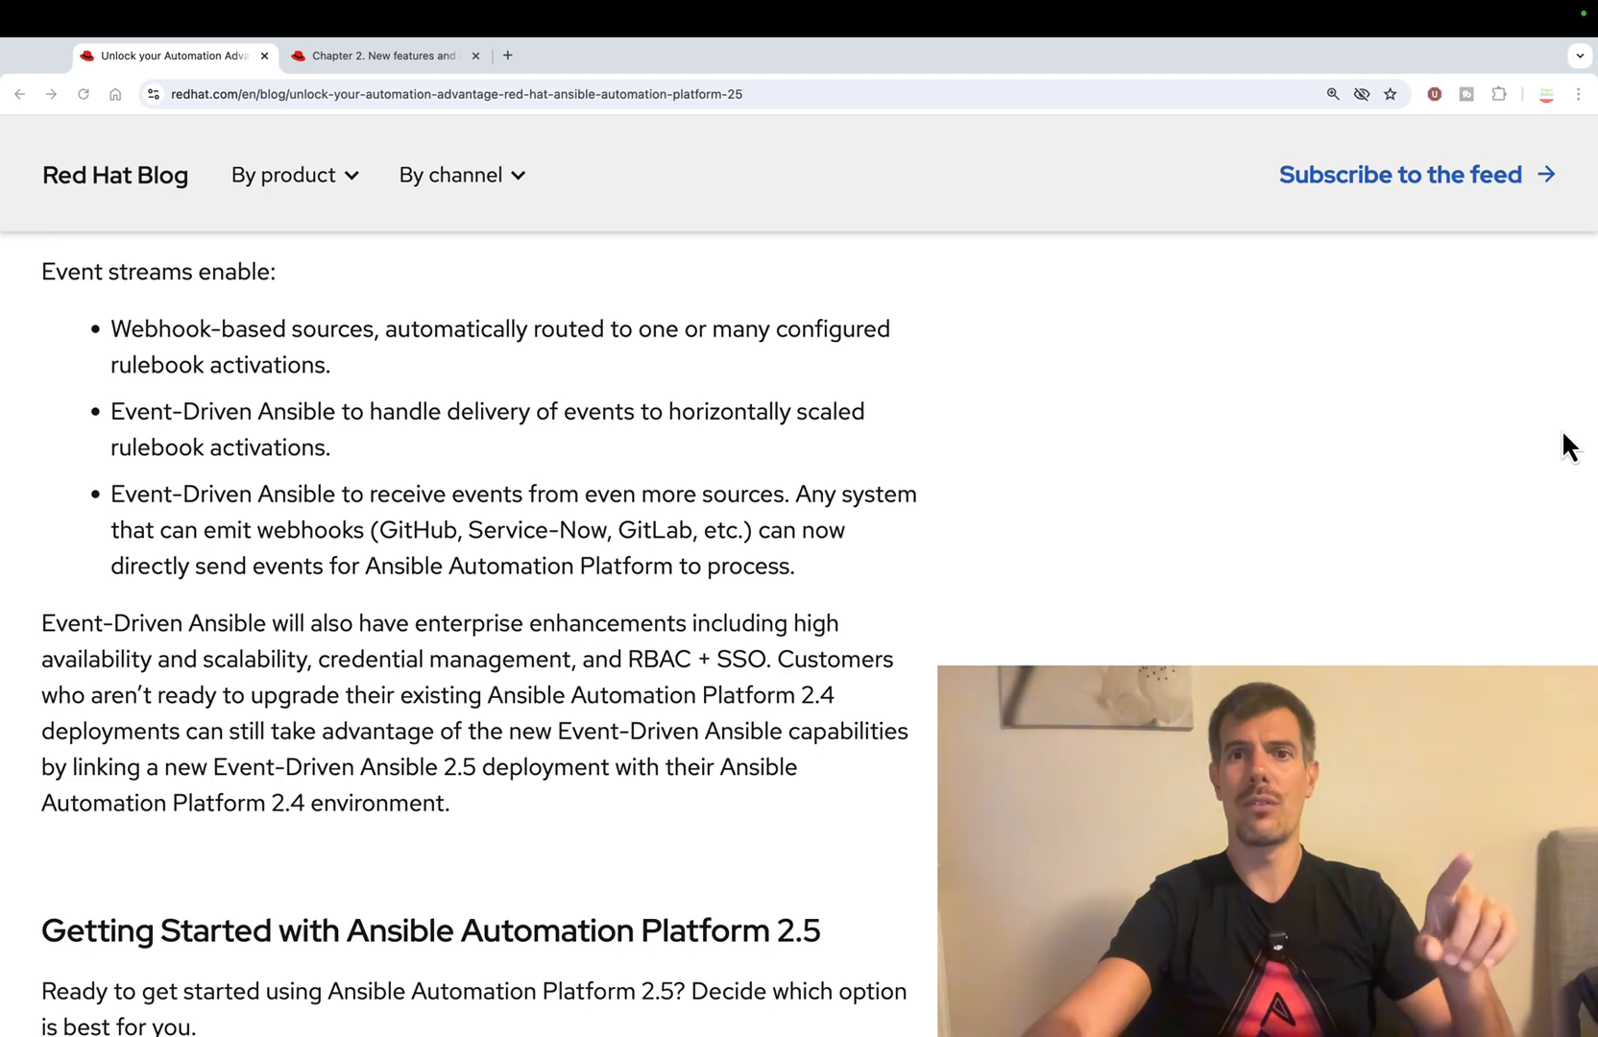
scroll(down, 3)
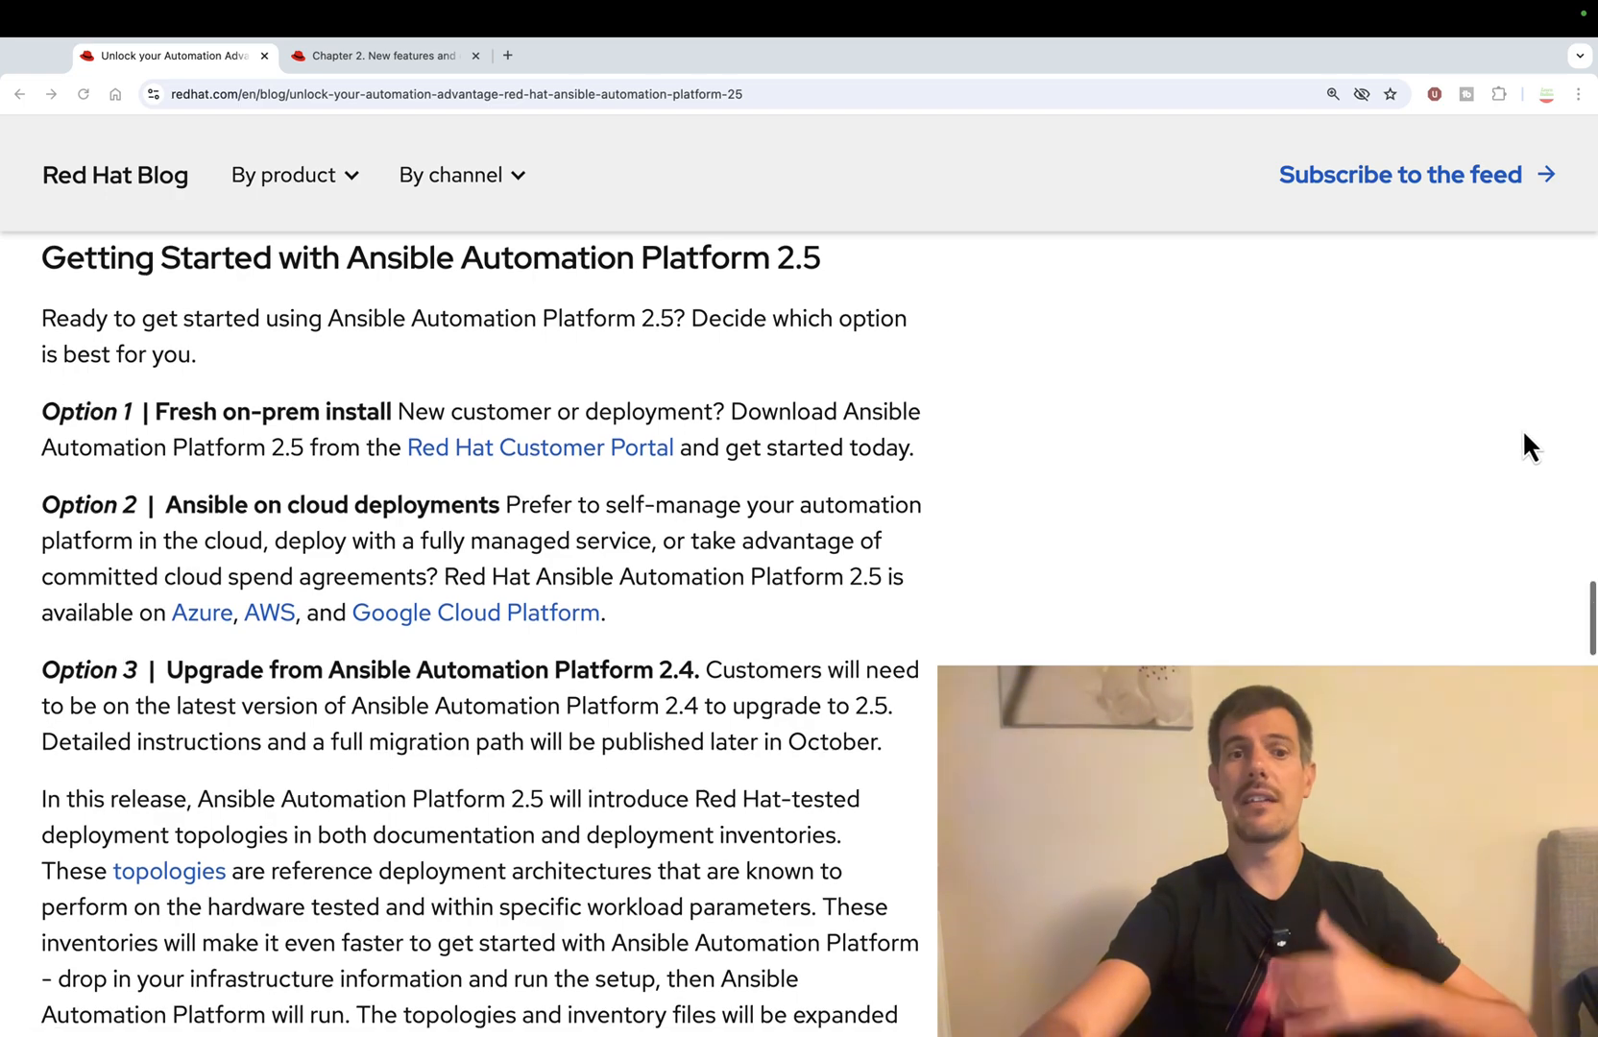
scroll(down, 3)
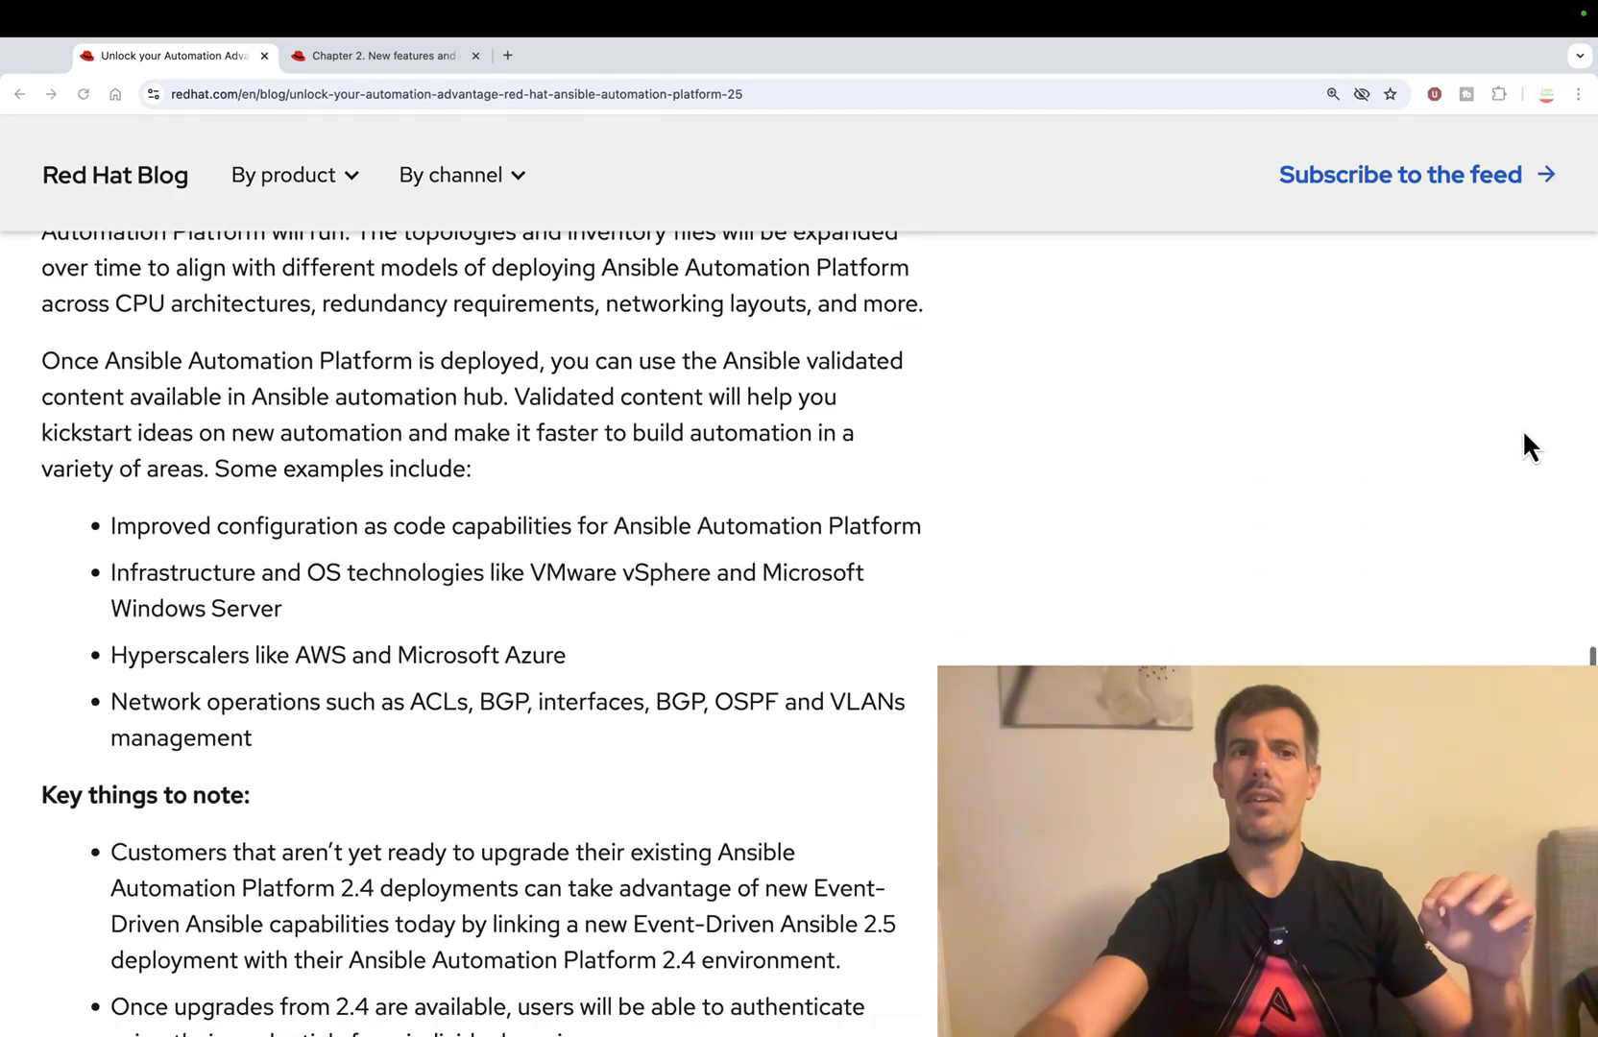
scroll(down, 3)
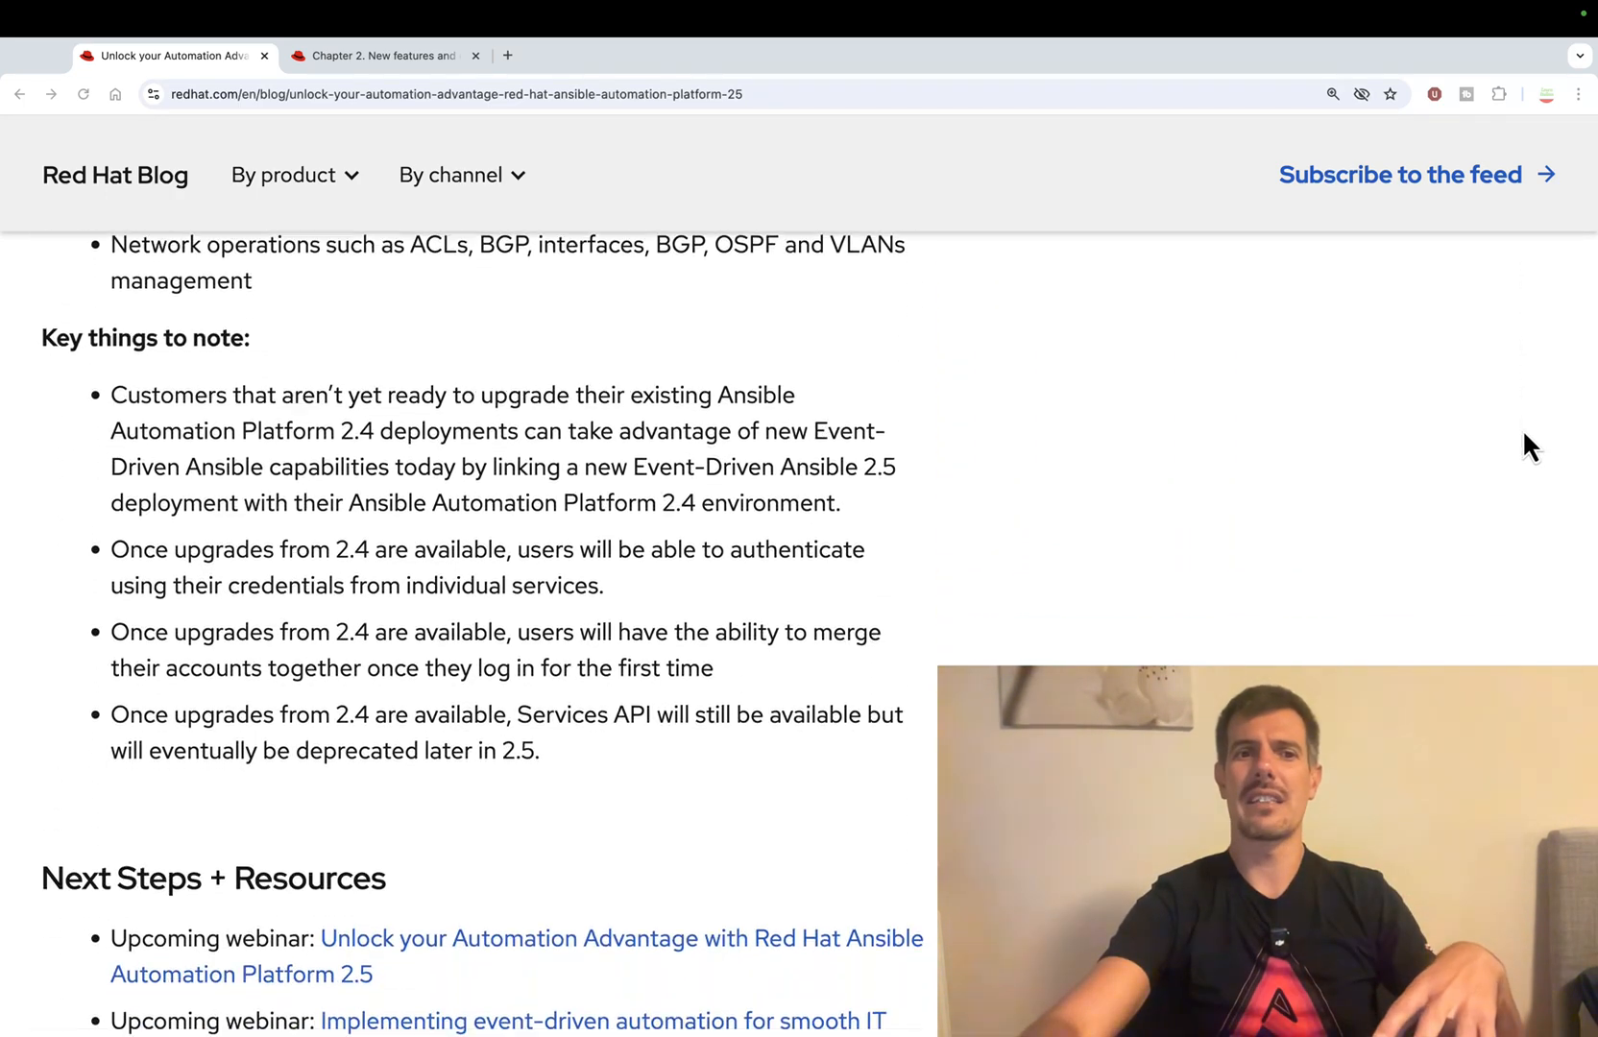
scroll(down, 3)
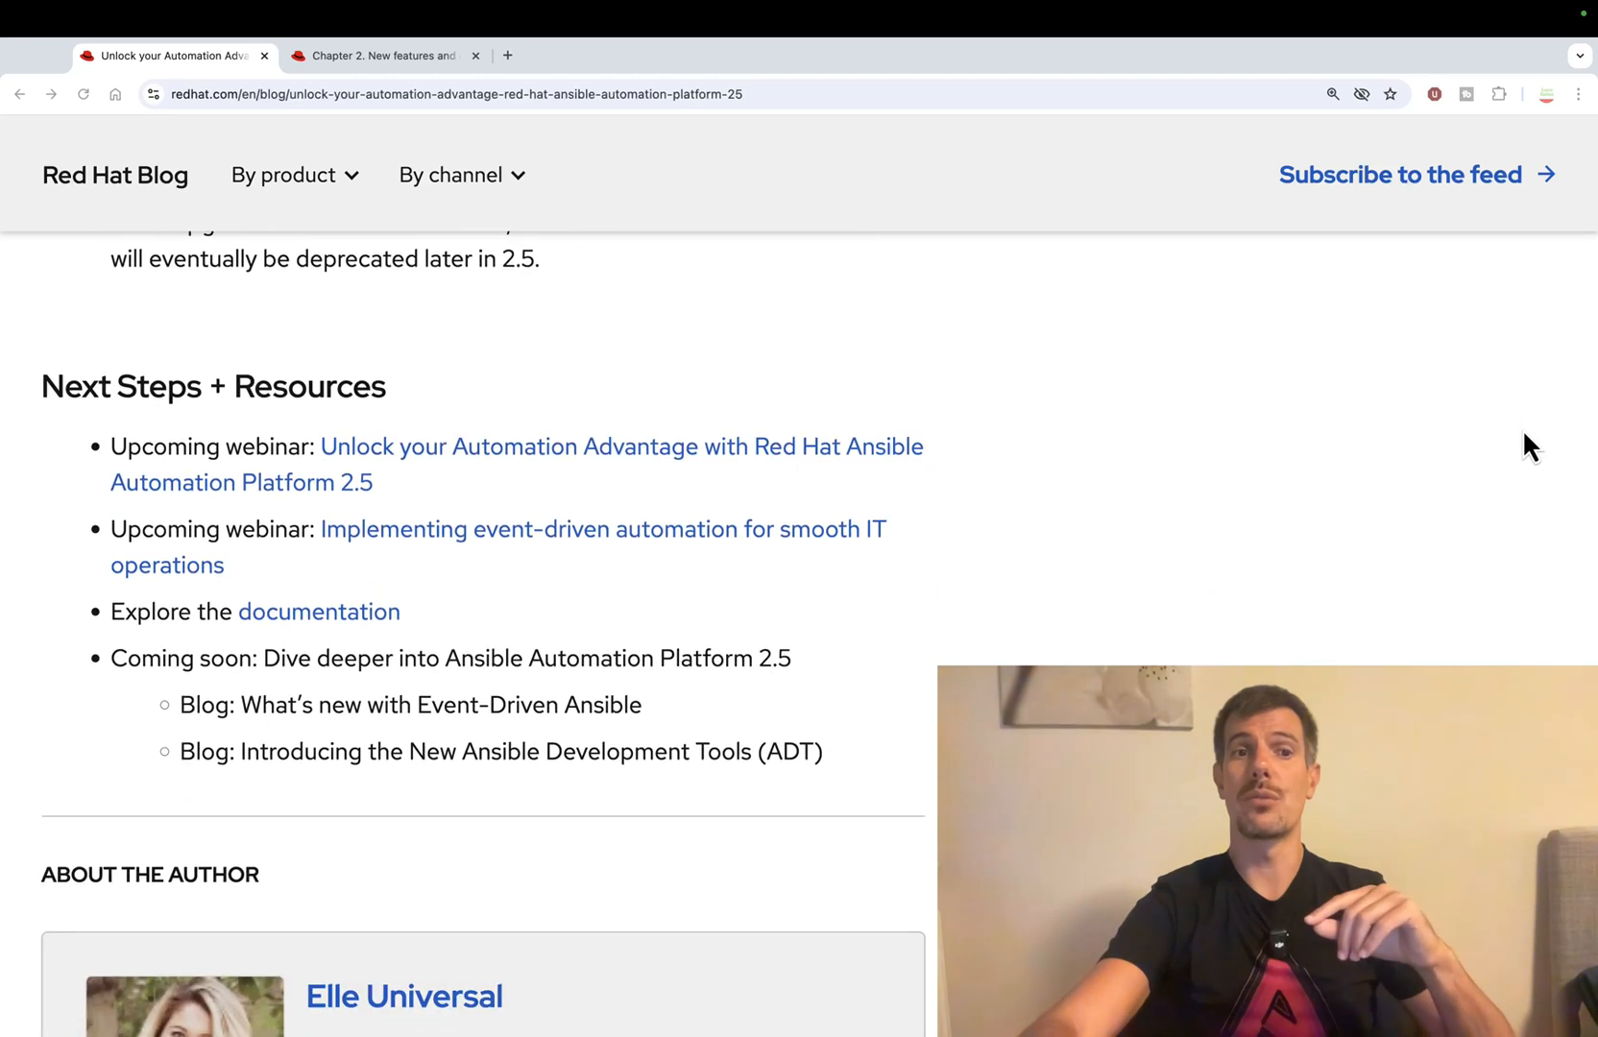
scroll(down, 3)
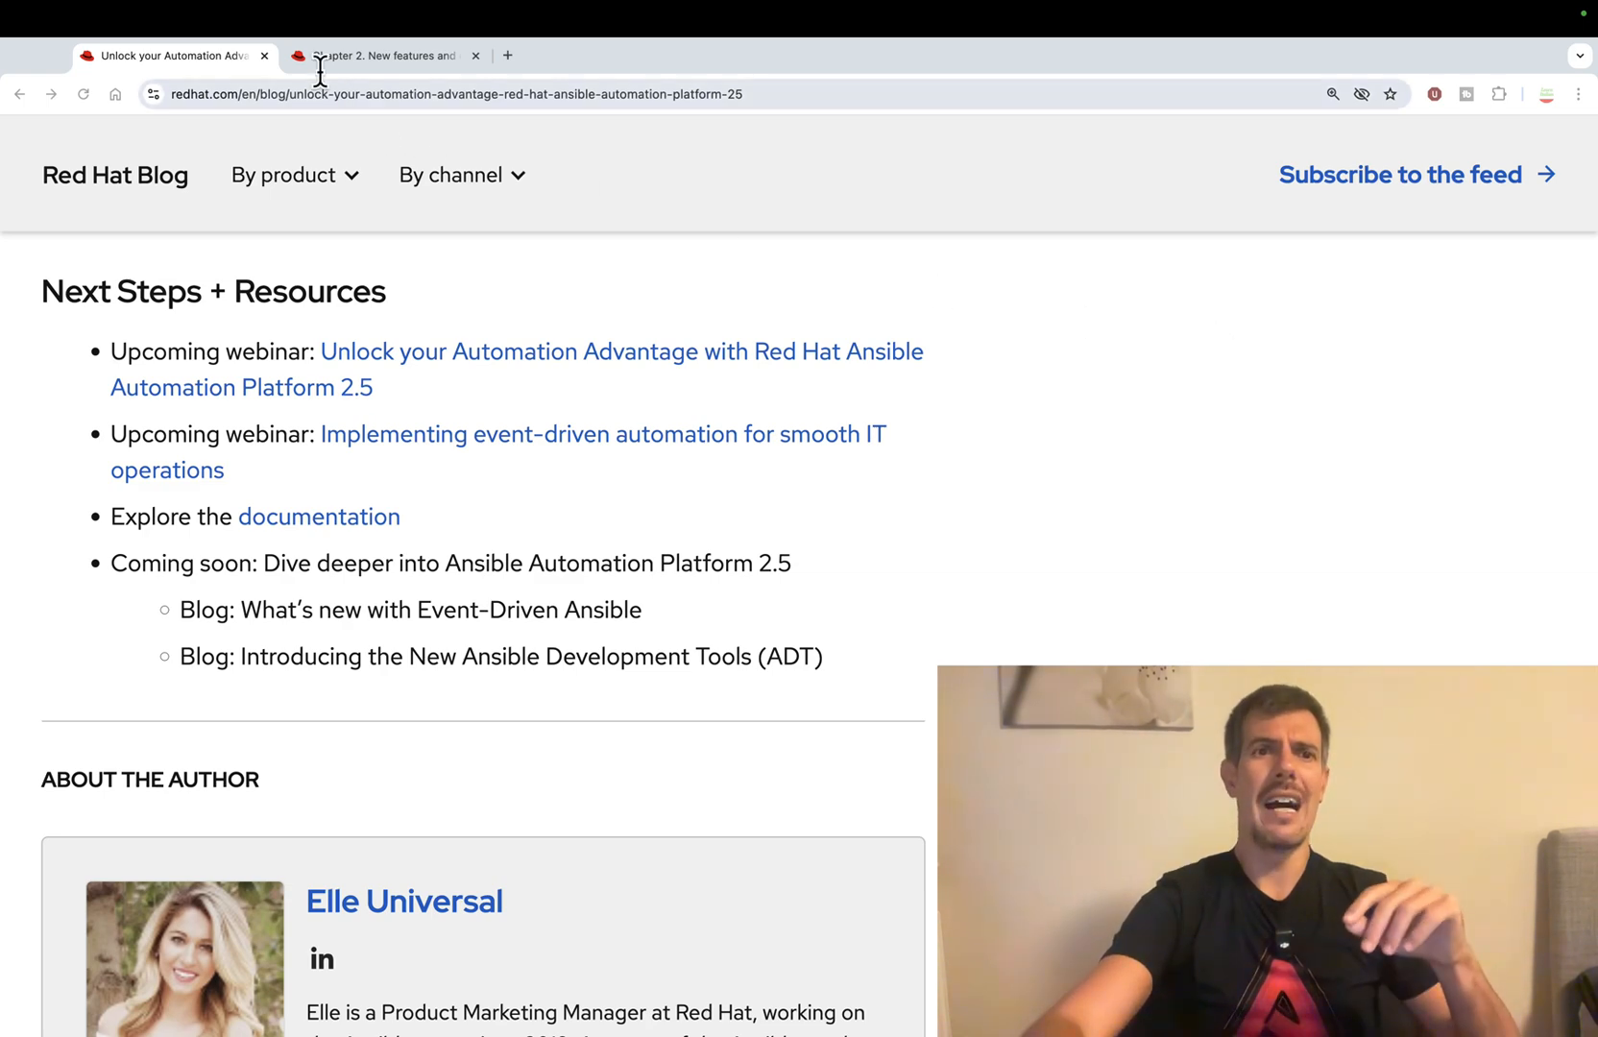
- Switch to the 'Chapter 2. New features and enhancements' tab and scroll through Installation changes and topologies
click(382, 55)
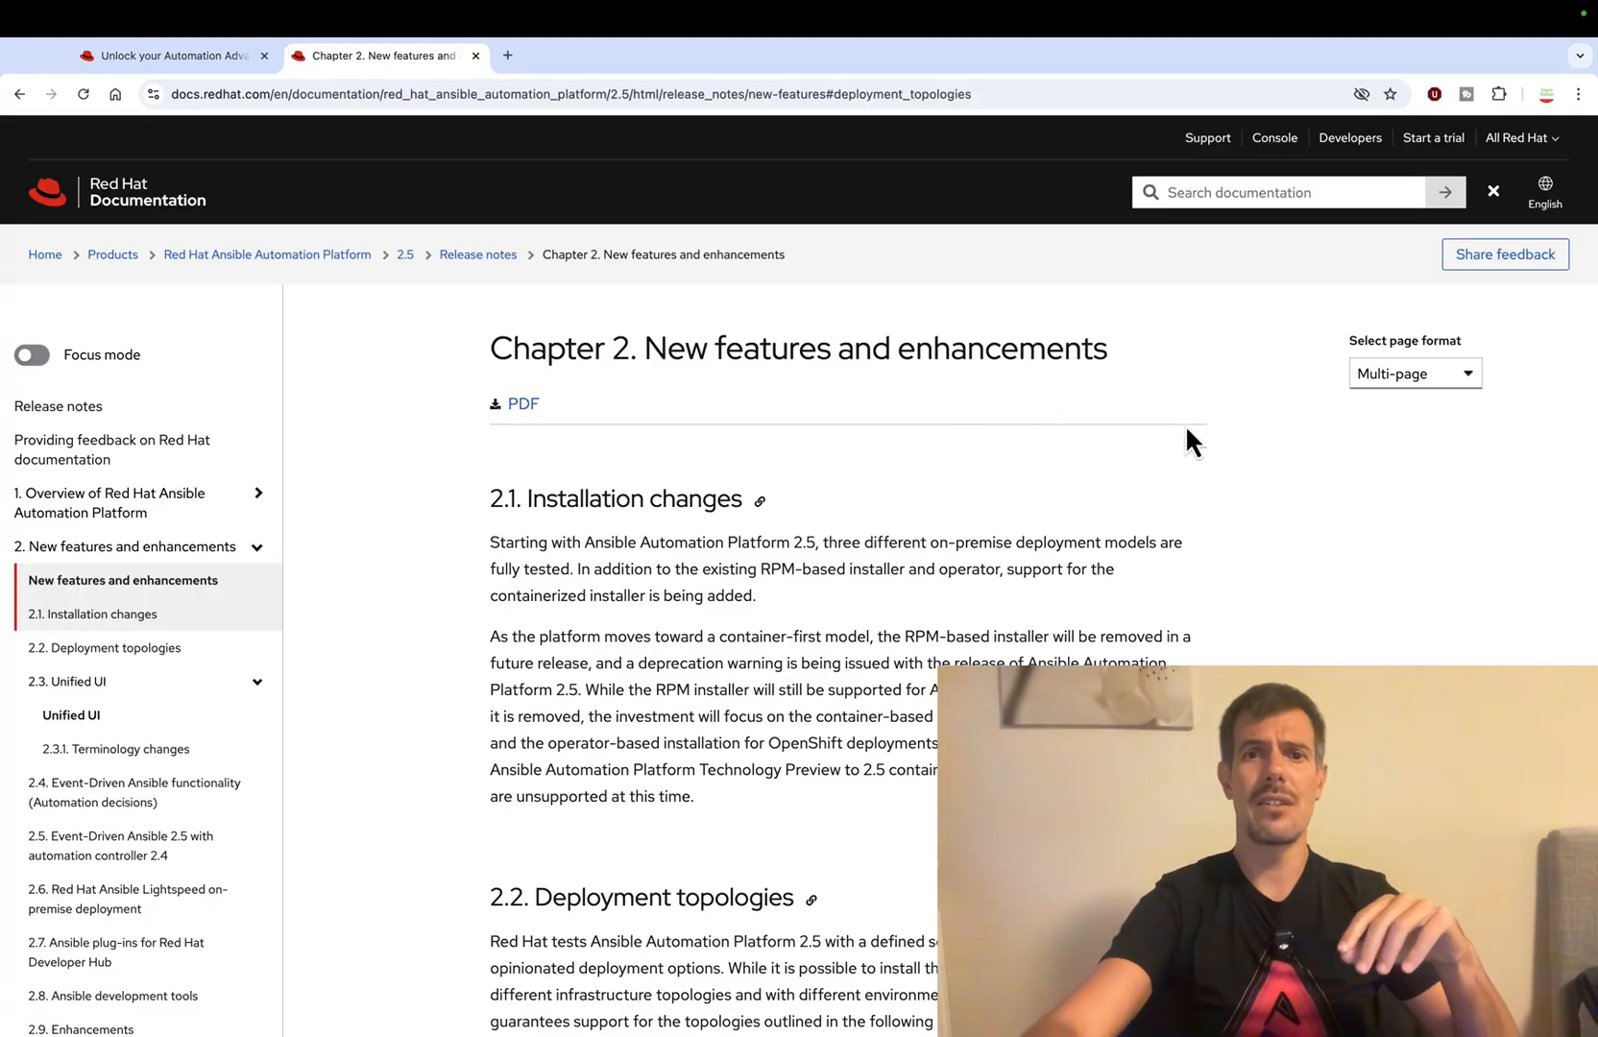
scroll(down, 3)
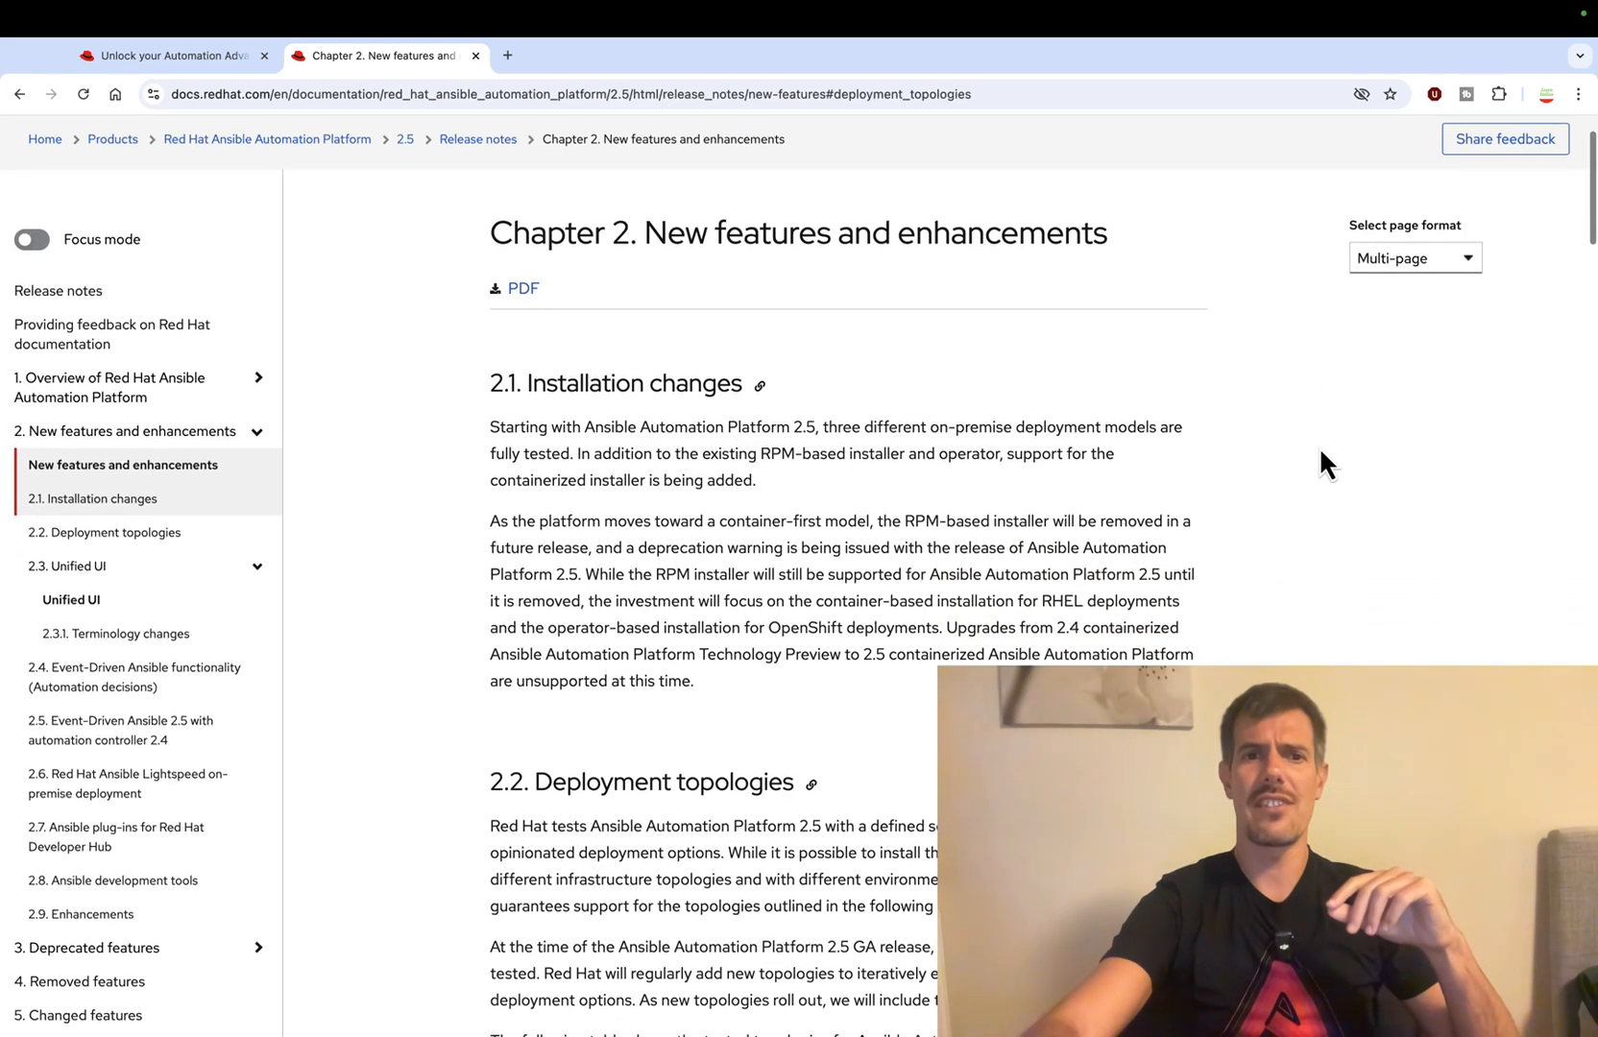
scroll(down, 3)
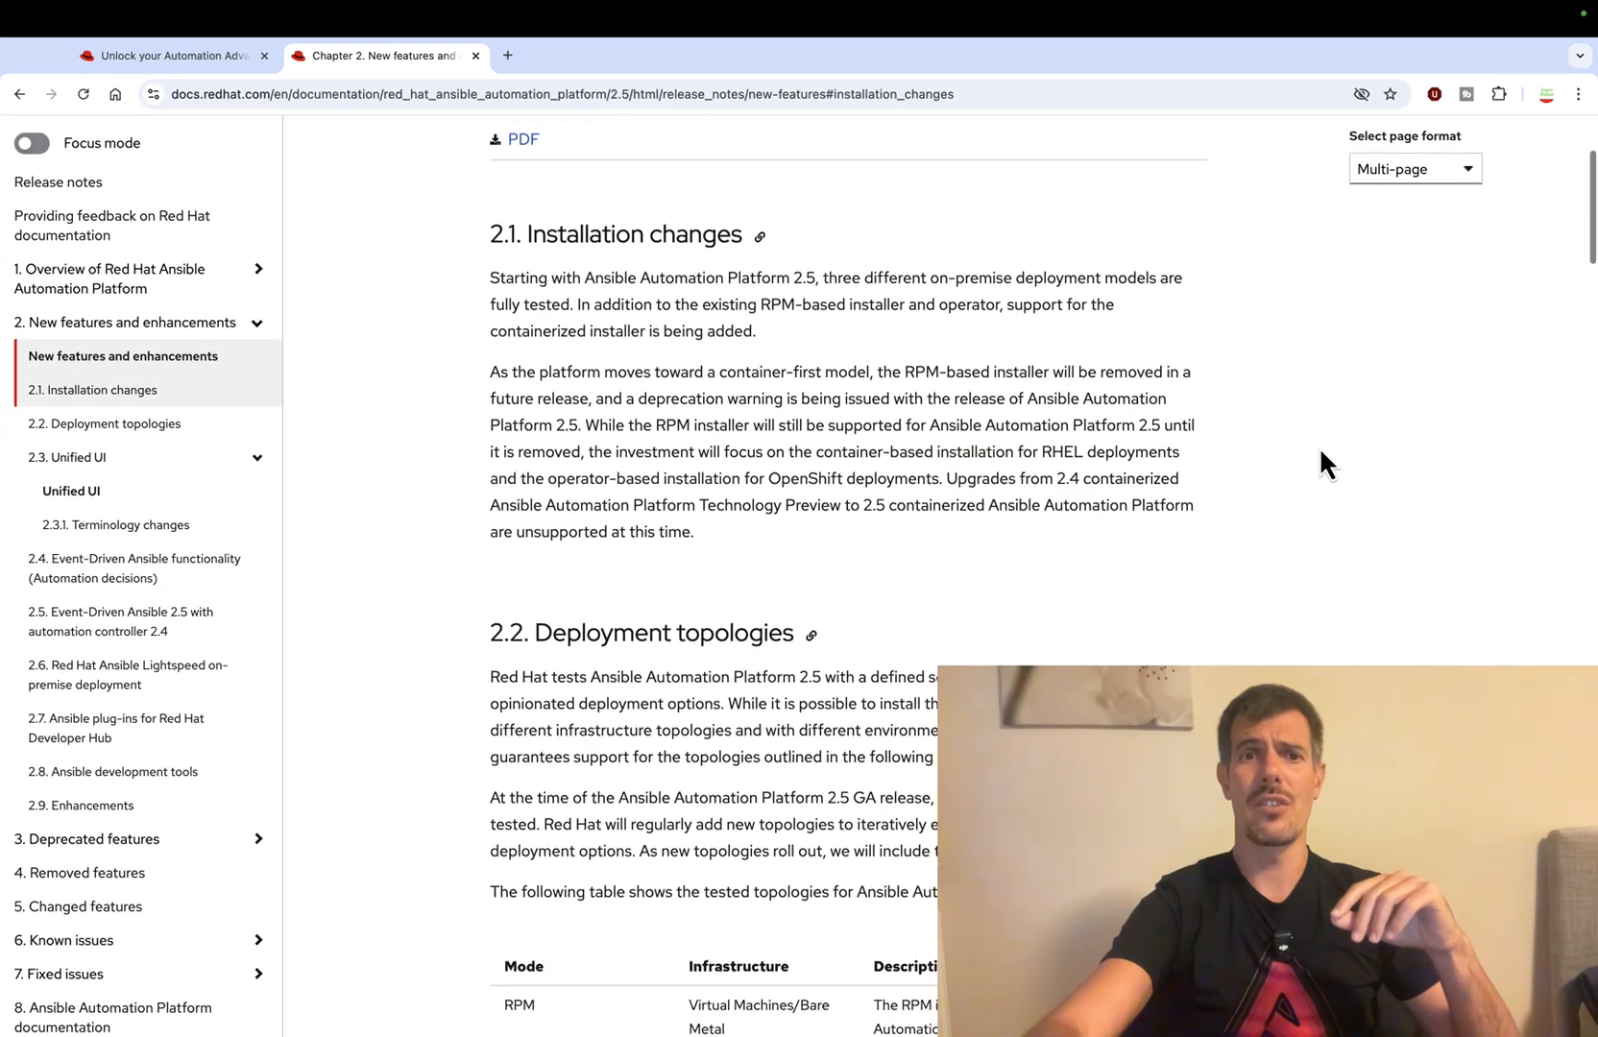
scroll(down, 3)
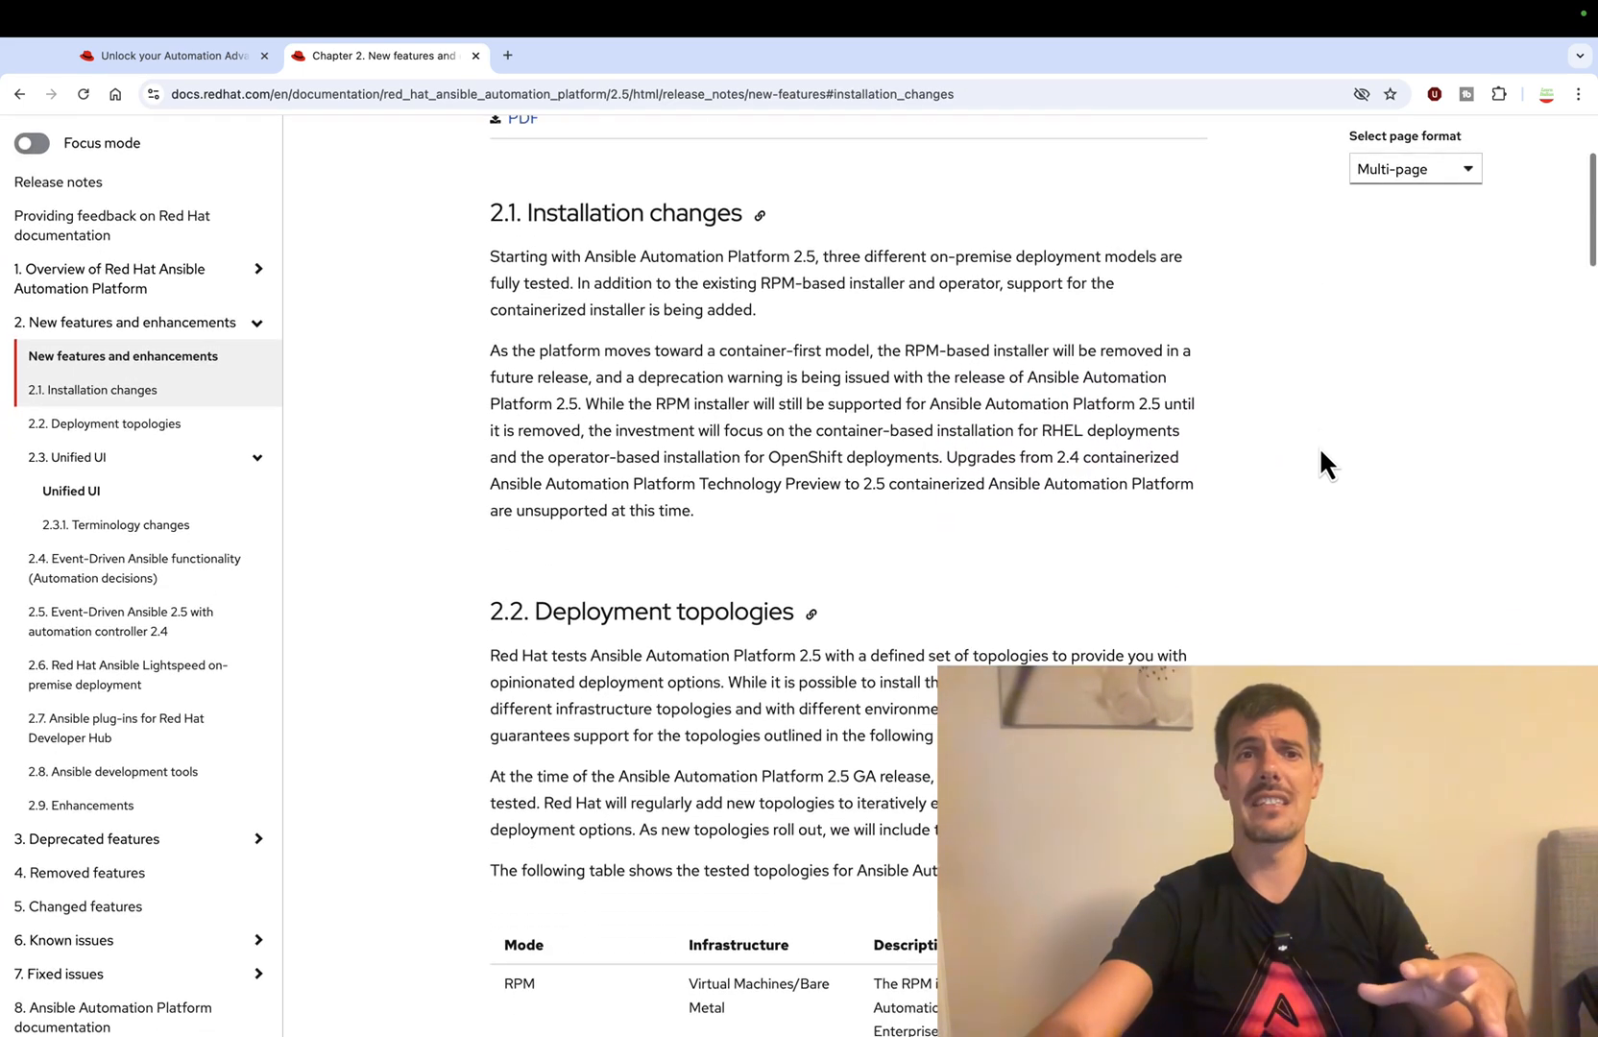
scroll(down, 3)
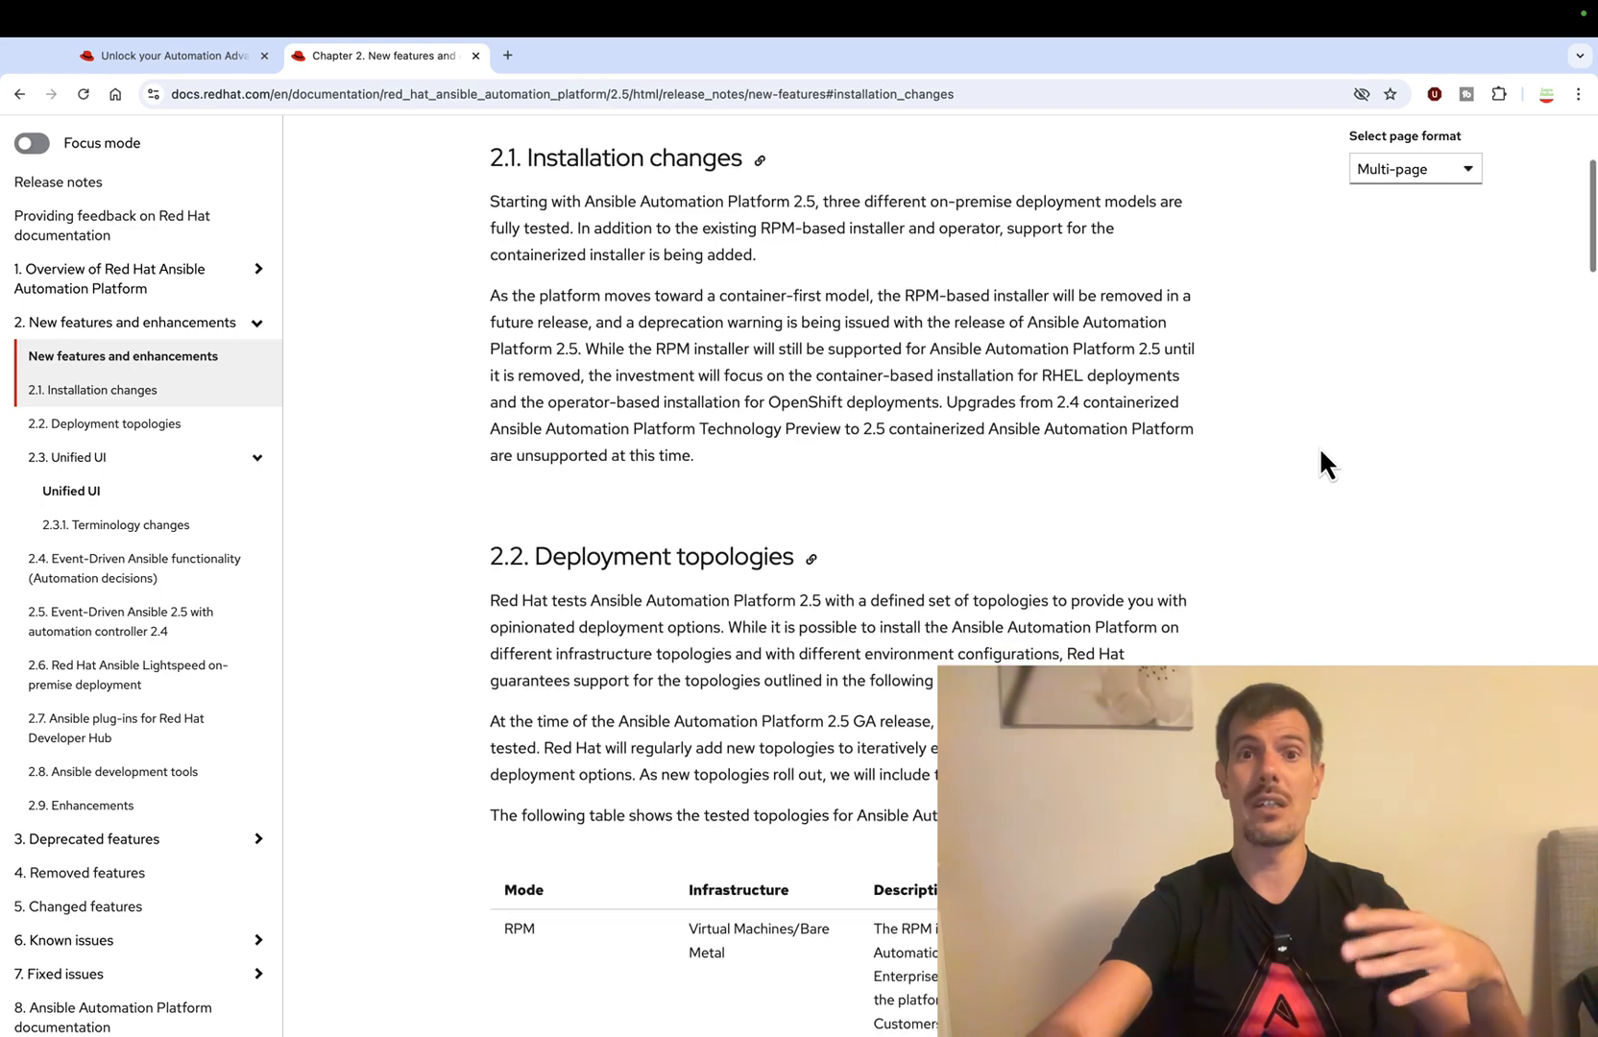
- Continue through the Unified UI section down to section 2.5 on Event-Driven Ansible
scroll(down, 3)
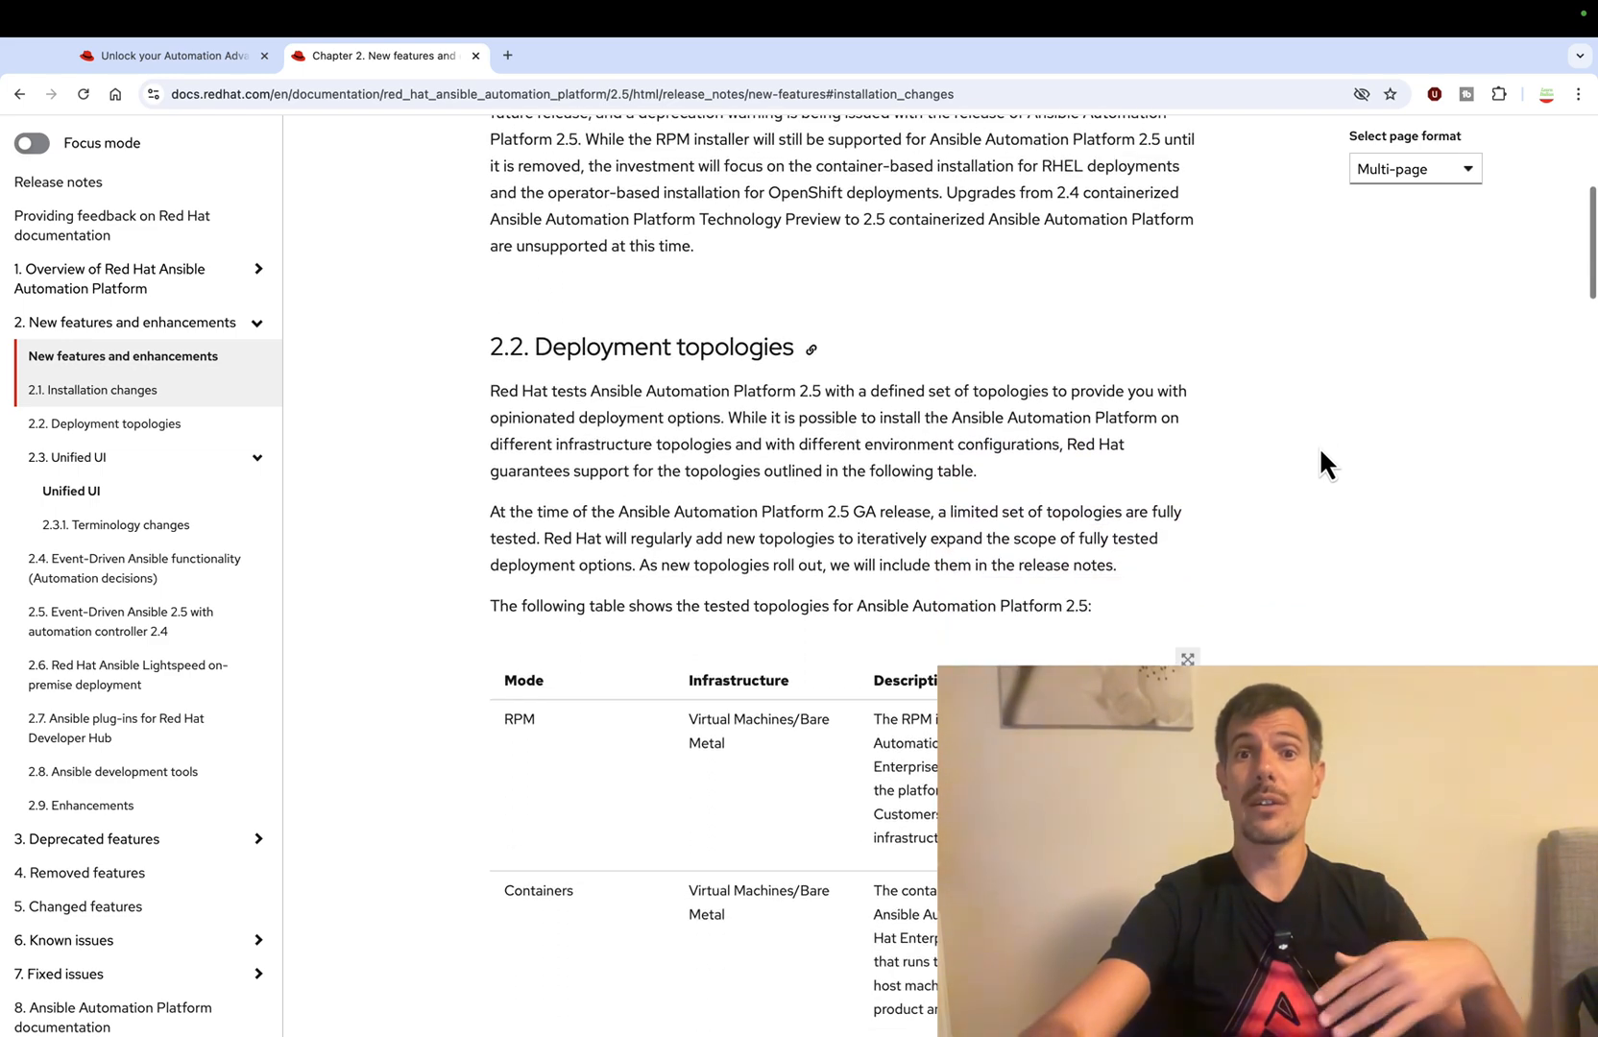
scroll(down, 3)
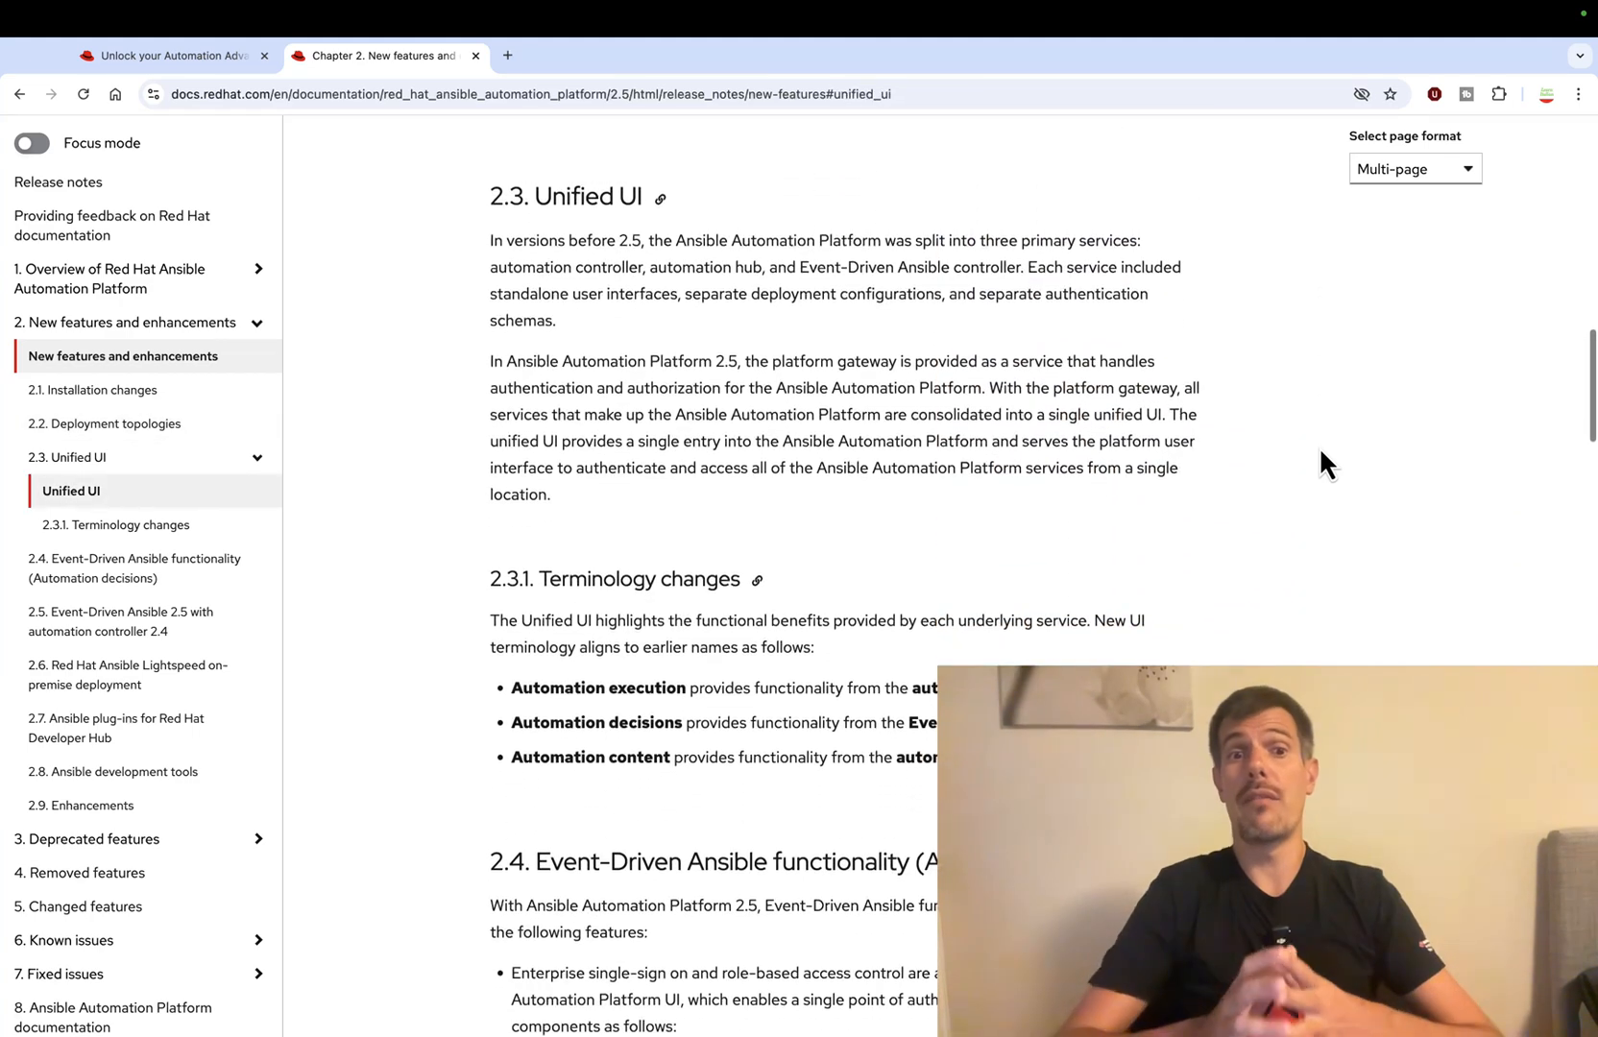
scroll(up, 3)
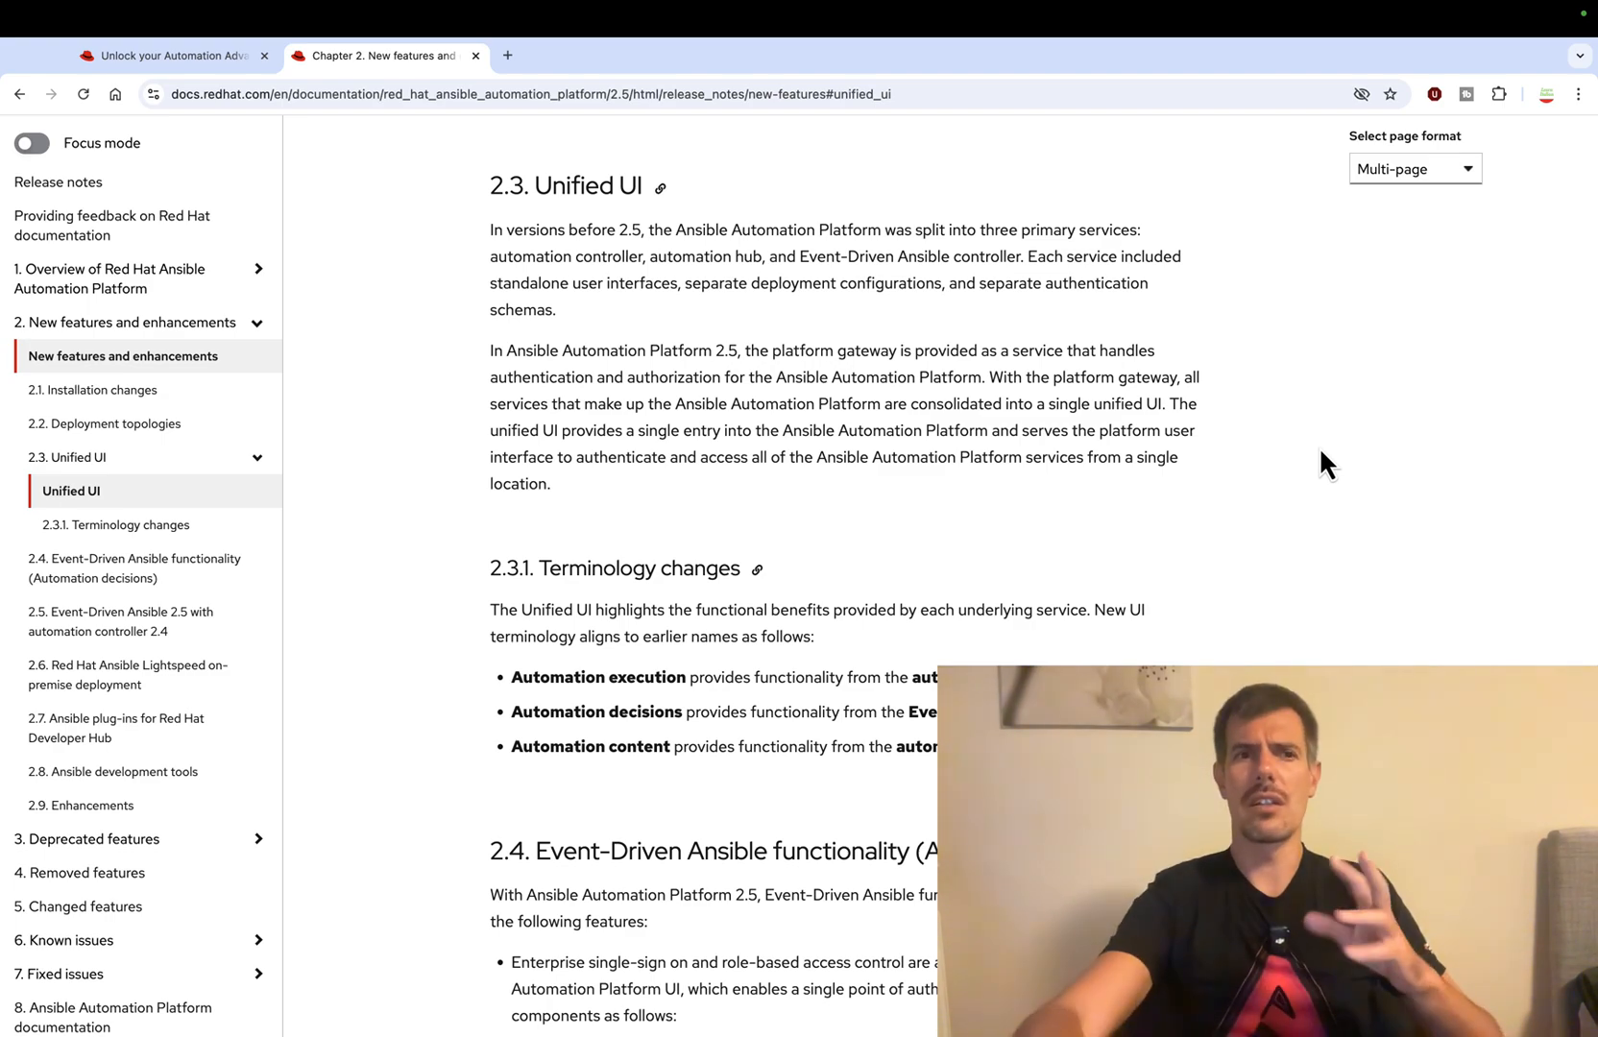
scroll(down, 3)
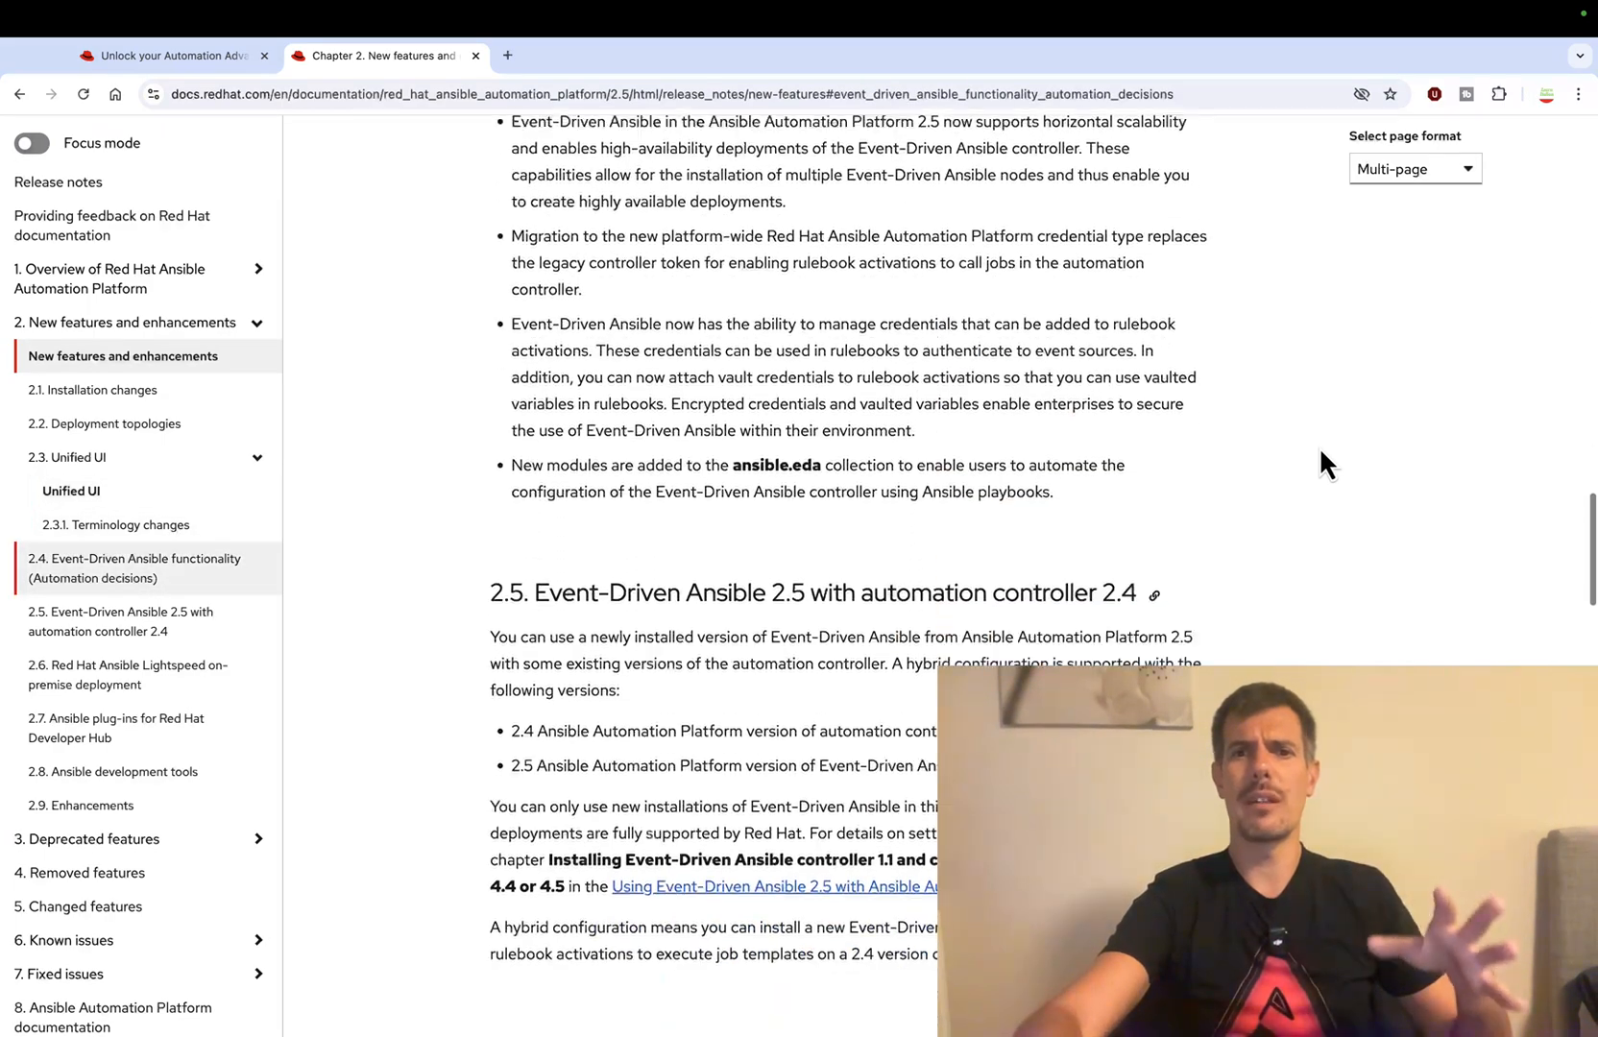